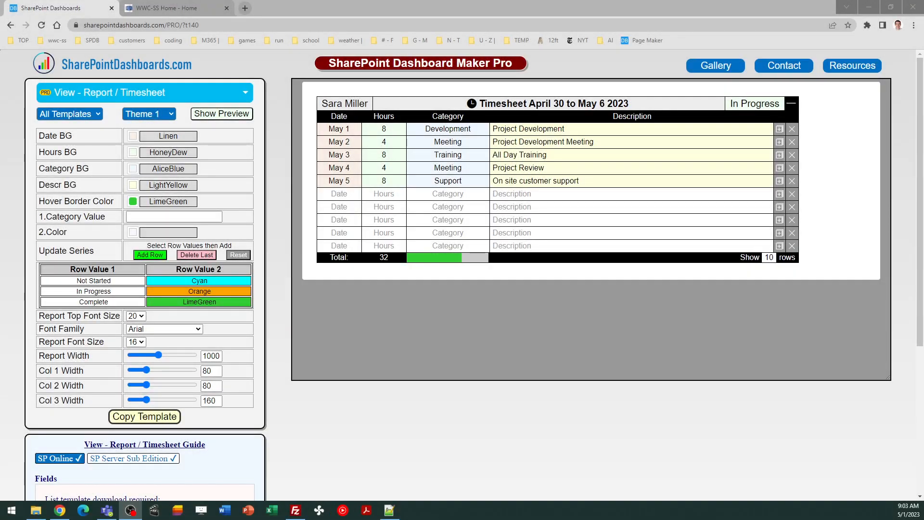
mouse_move(284, 155)
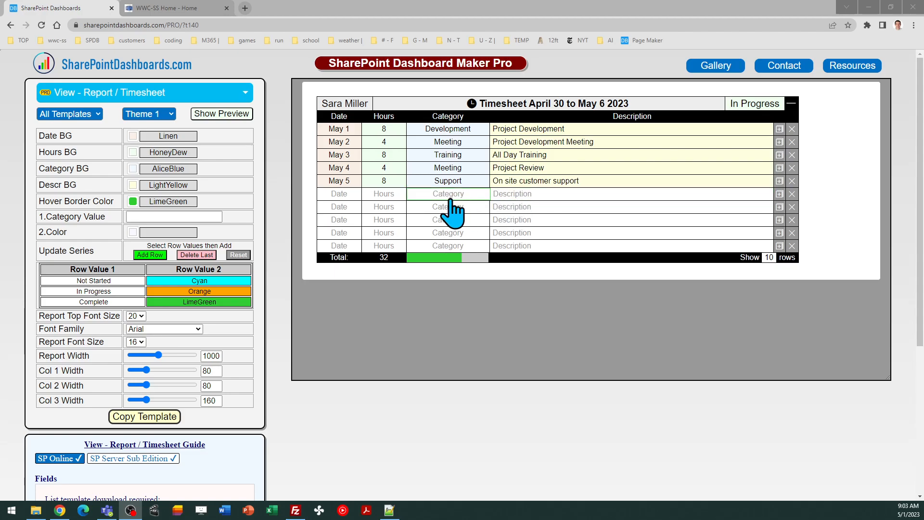
mouse_move(419, 220)
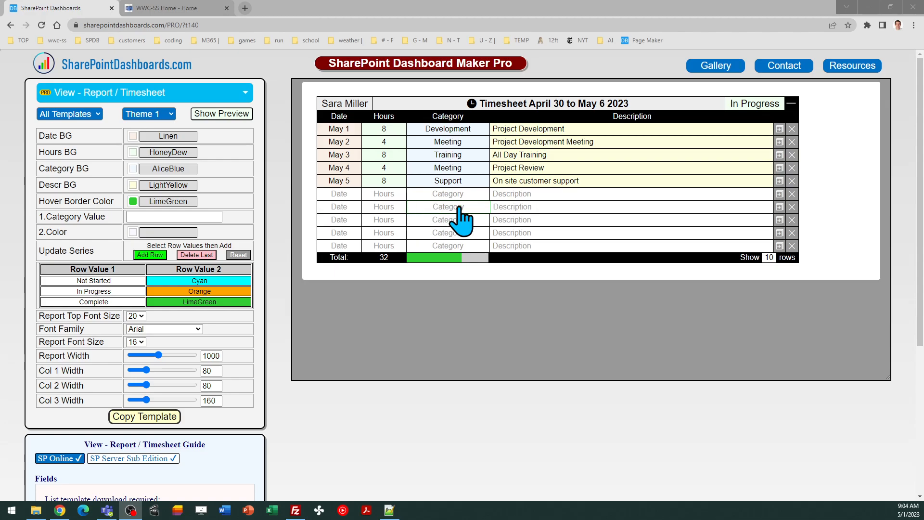
Go to the WWC-SS SharePoint site and bring up its full Site Settings page from the gear menu
scroll("down", 3)
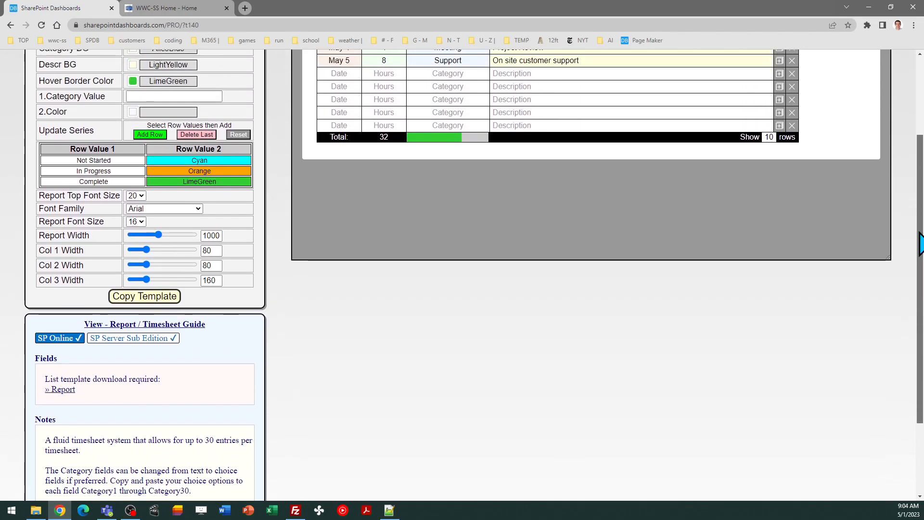
mouse_move(241, 380)
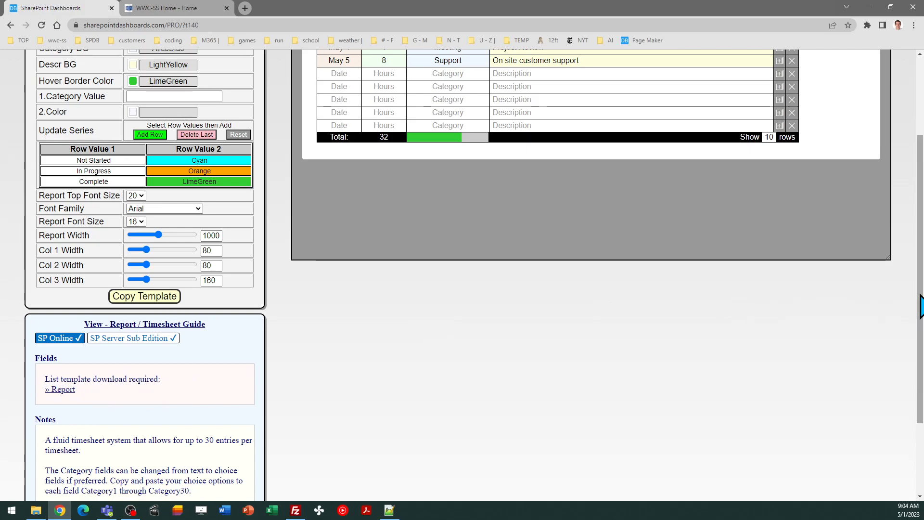
scroll("down", 3)
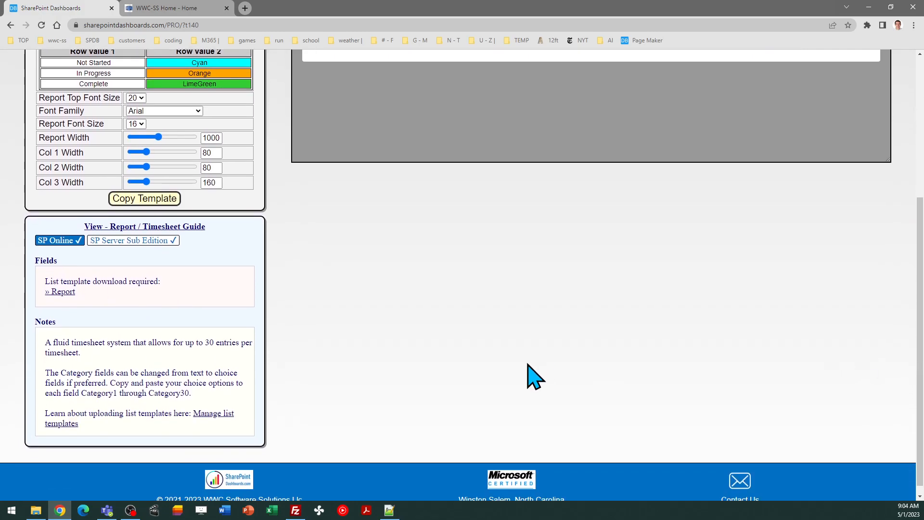
mouse_move(230, 428)
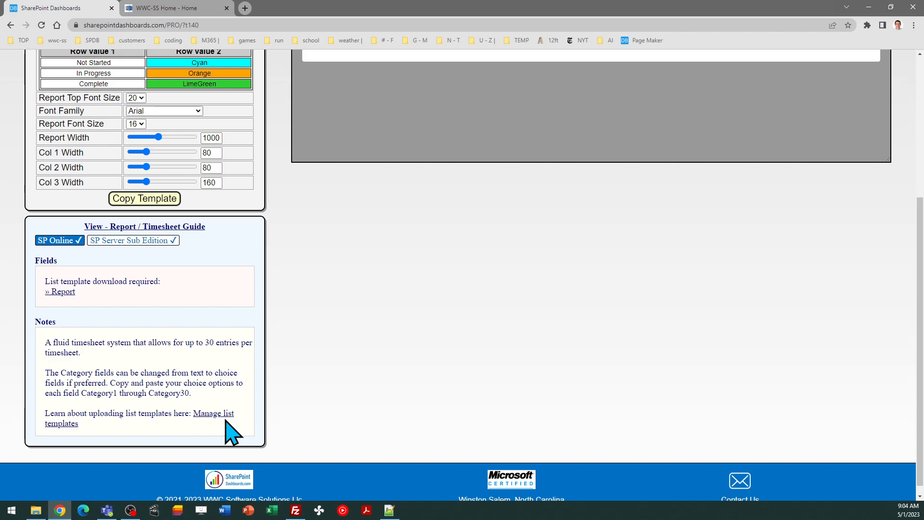
mouse_move(172, 437)
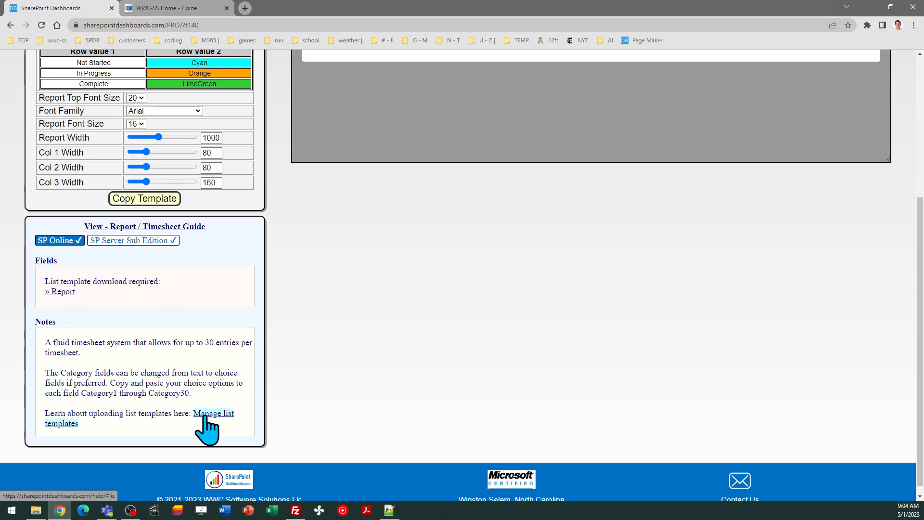
mouse_move(913, 368)
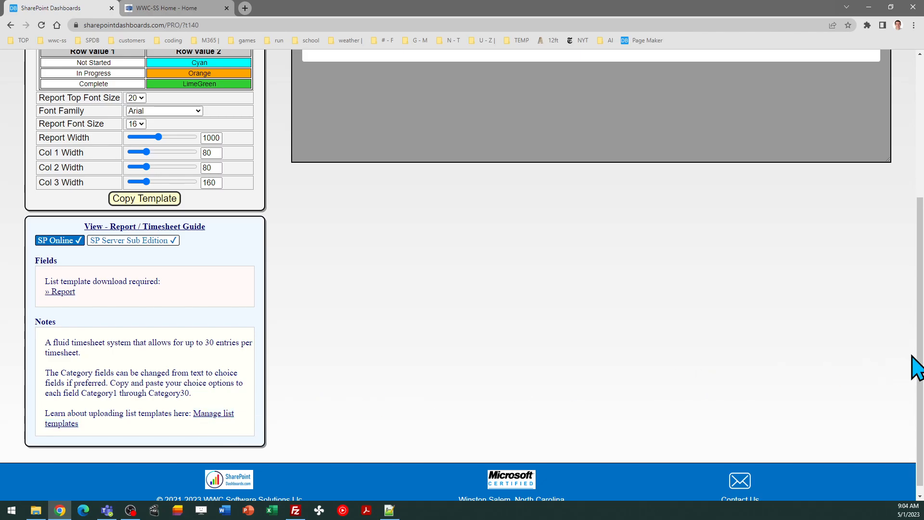
scroll("up", 3)
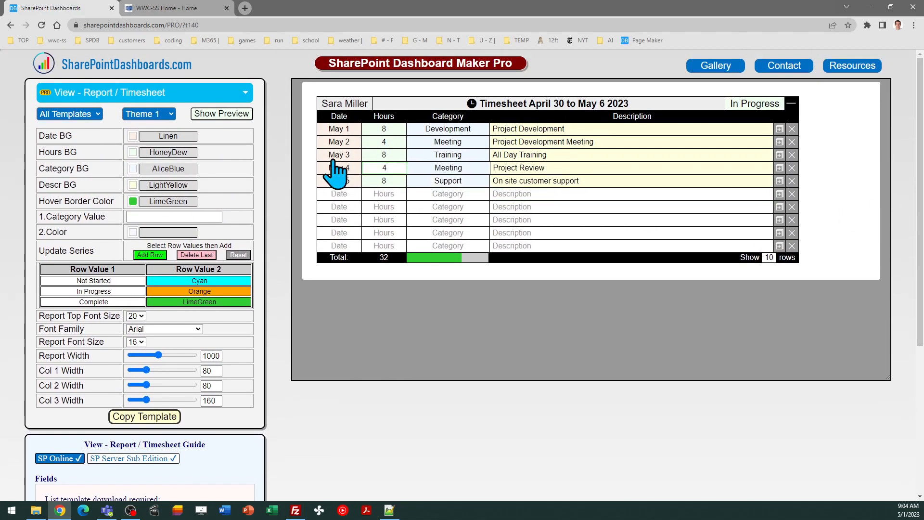
left_click(171, 8)
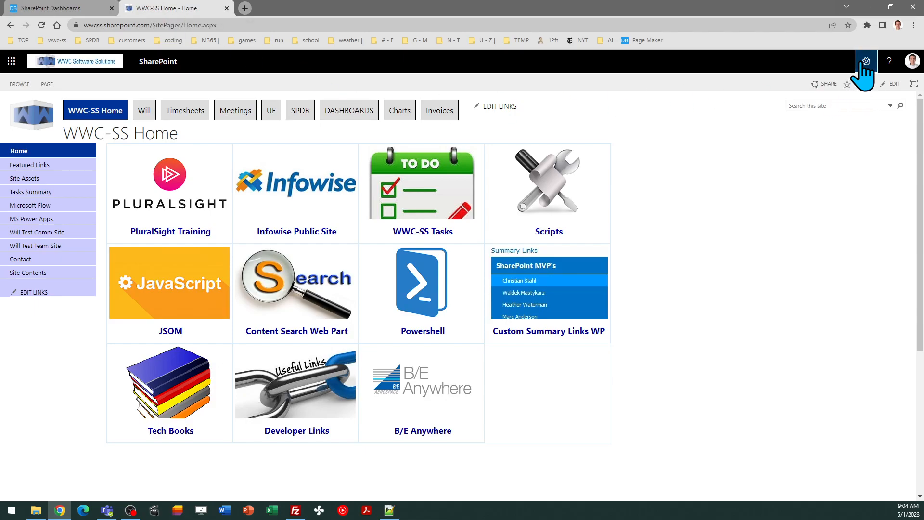
left_click(865, 61)
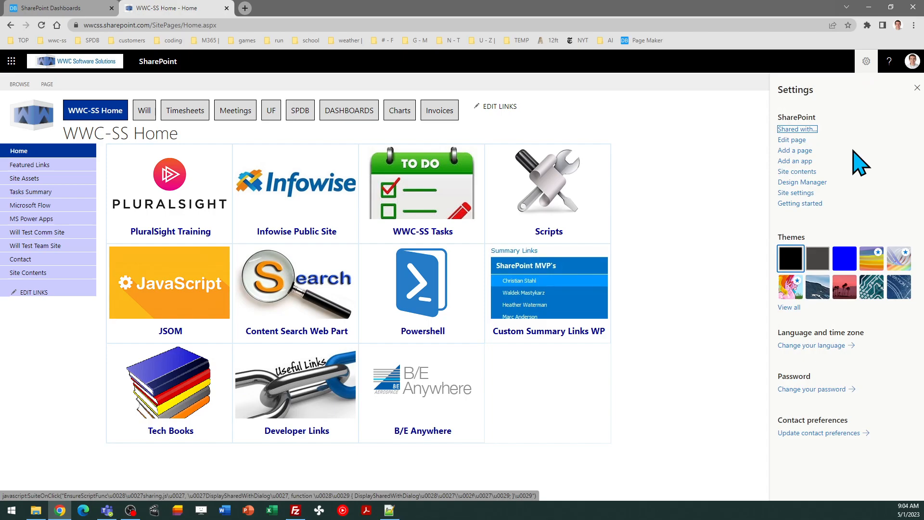
left_click(795, 193)
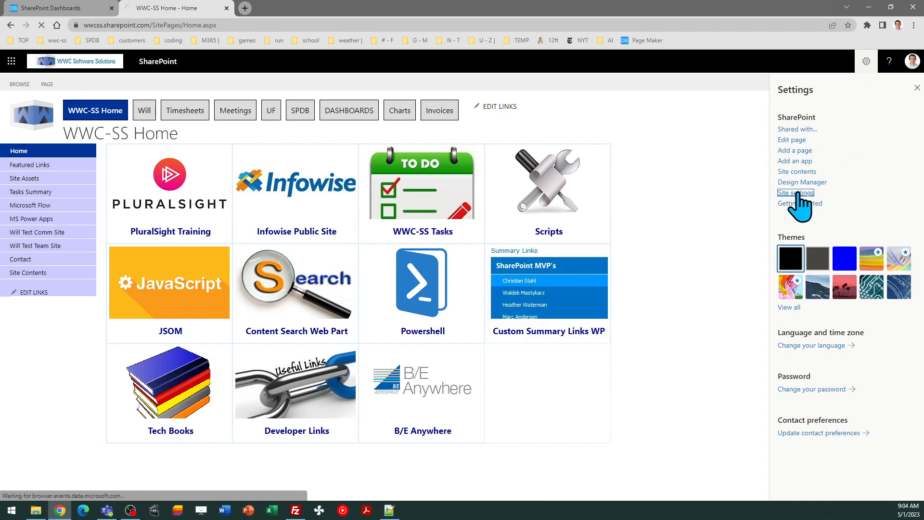
left_click(796, 195)
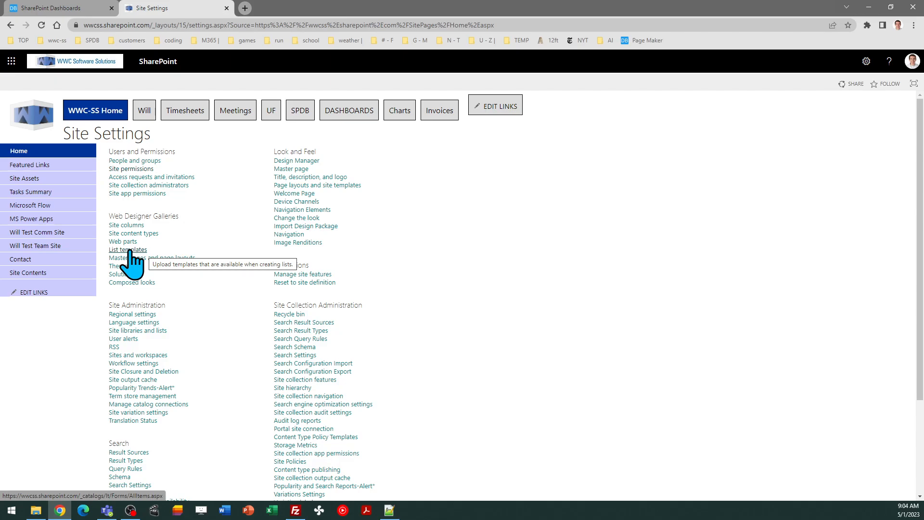
Enter the List templates gallery and start an Upload Document from the FILES ribbon
left_click(127, 250)
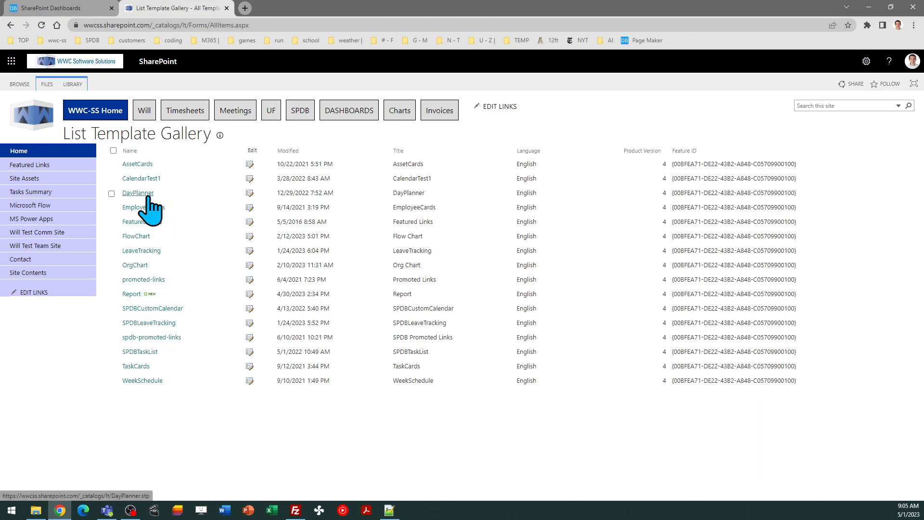
left_click(45, 84)
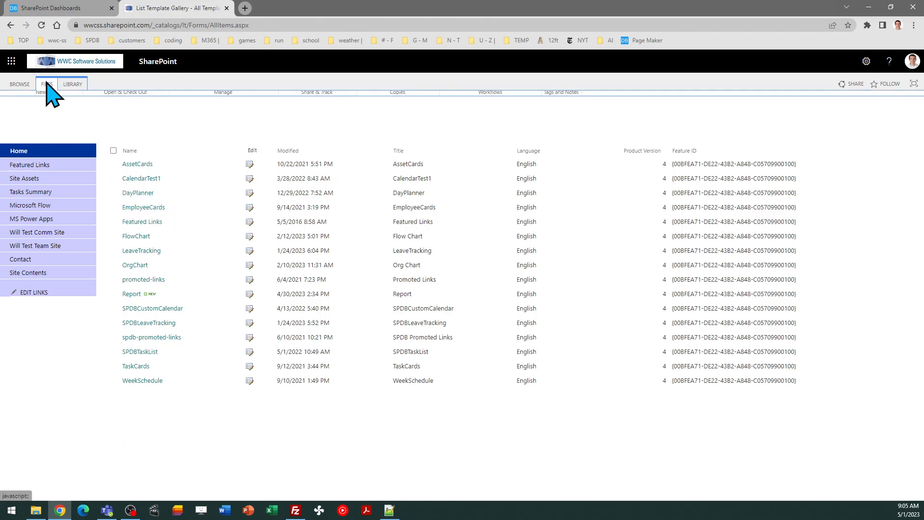
left_click(46, 84)
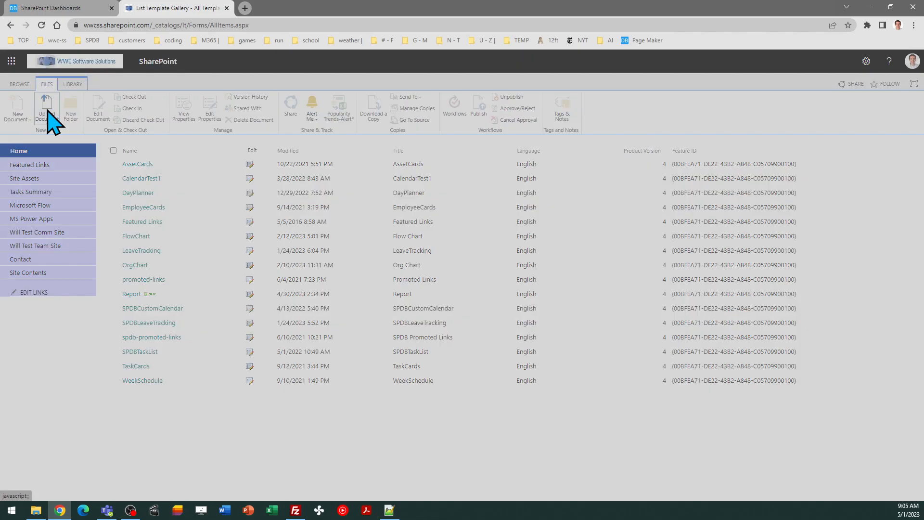
left_click(46, 108)
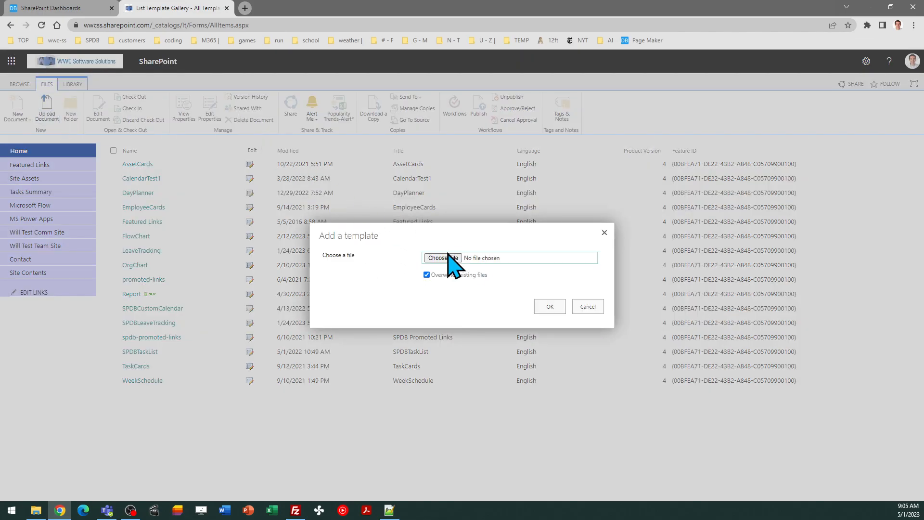
Choose ReportTimsheets.stp from the Desktop and upload it, reaching its properties form
left_click(442, 257)
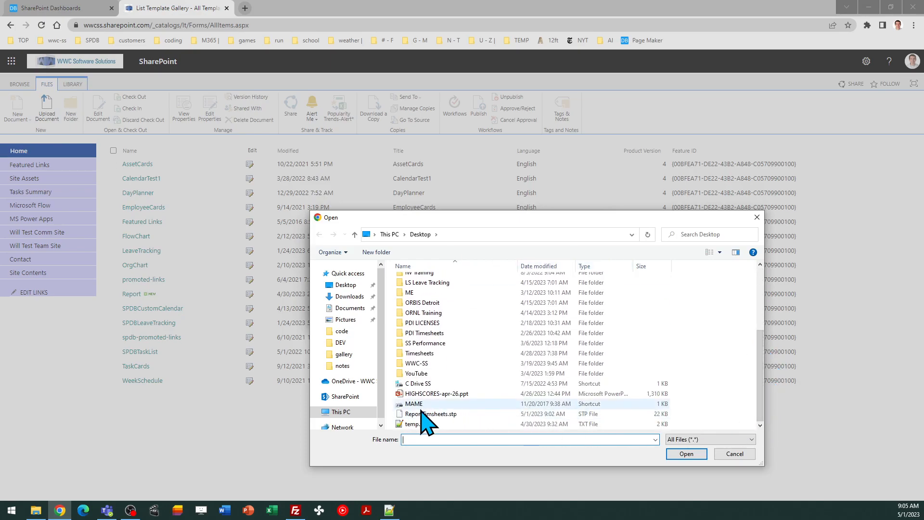
left_click(431, 414)
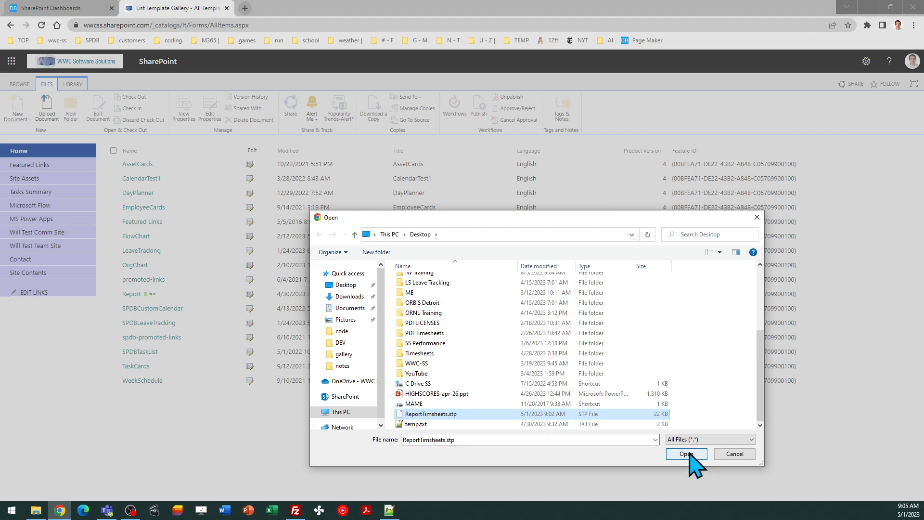
left_click(685, 453)
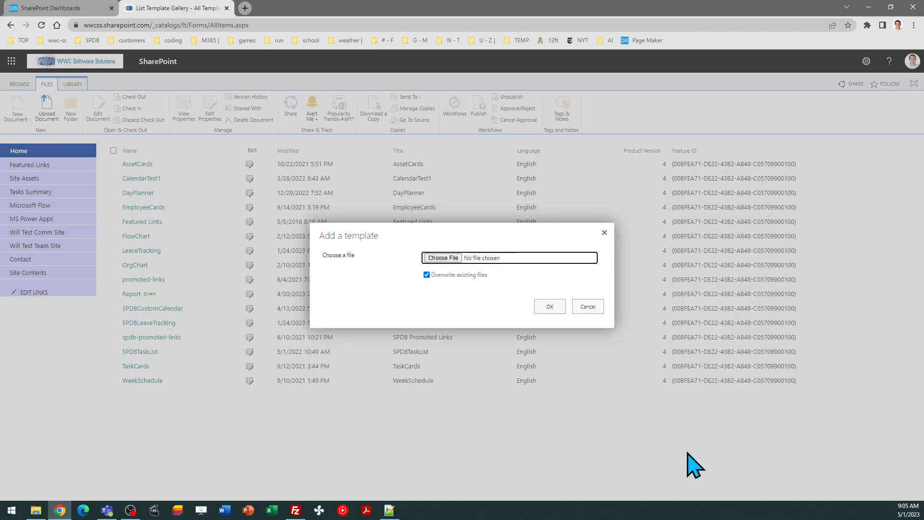
left_click(443, 258)
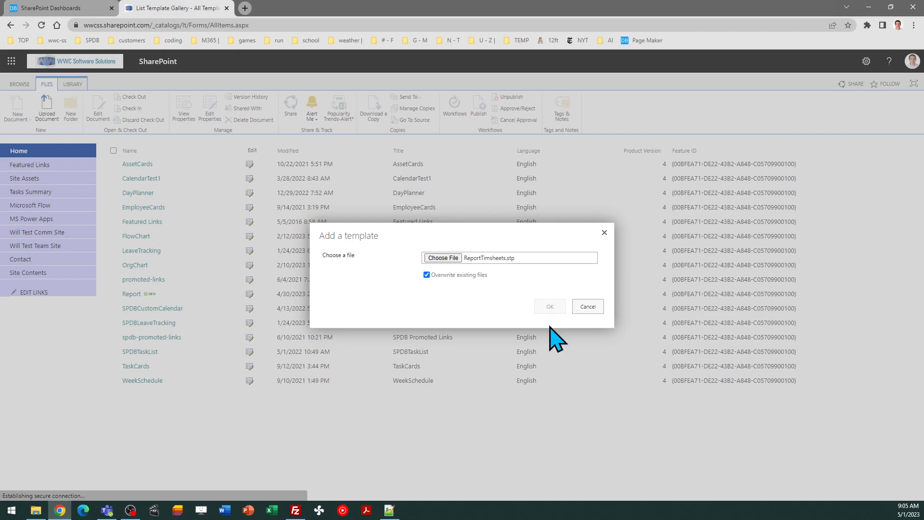
left_click(548, 306)
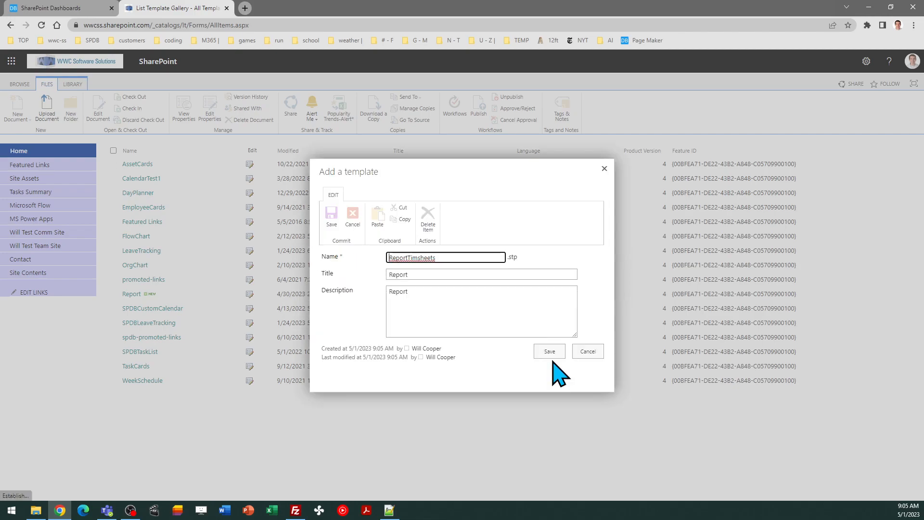
Complete the template title as ReportTimesheets and save it to the gallery
left_click(480, 311)
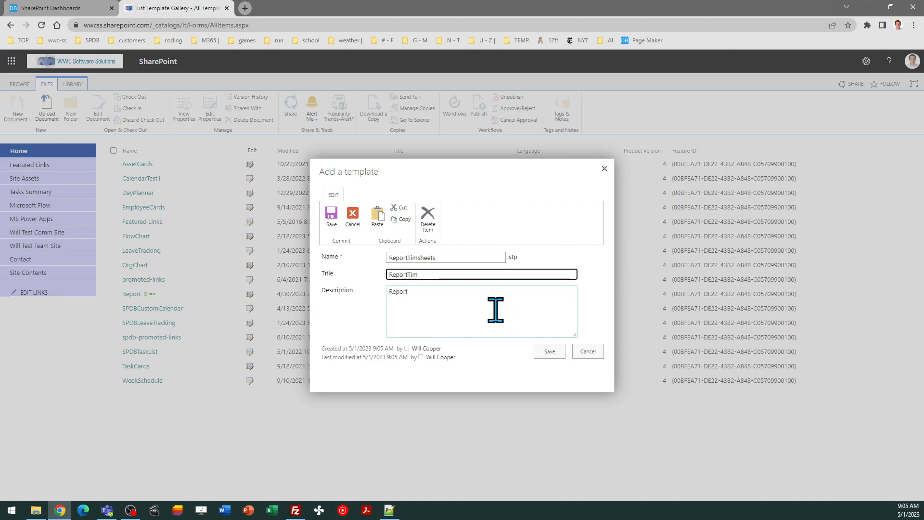
type("esheets")
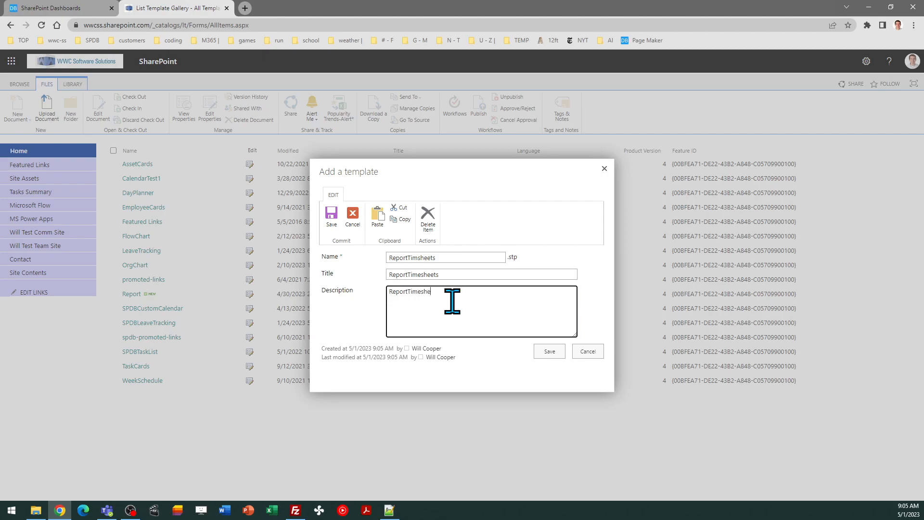
left_click(548, 350)
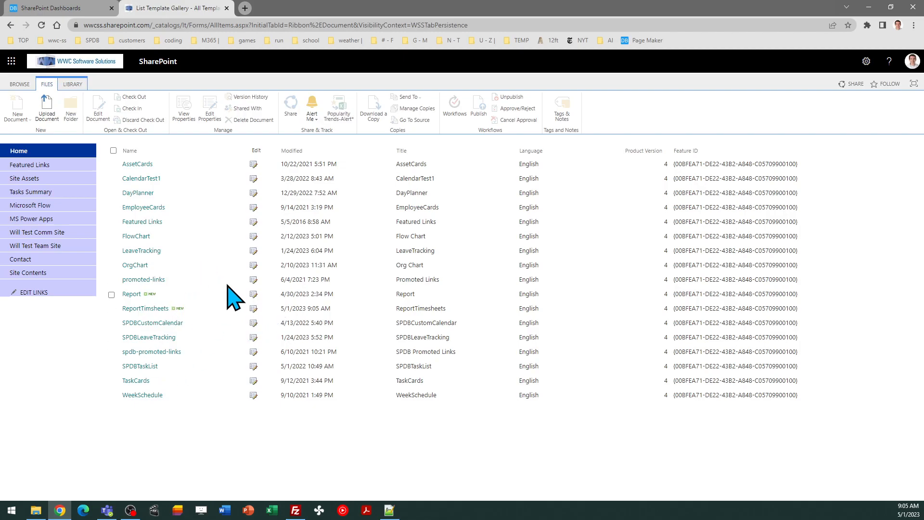
mouse_move(20, 151)
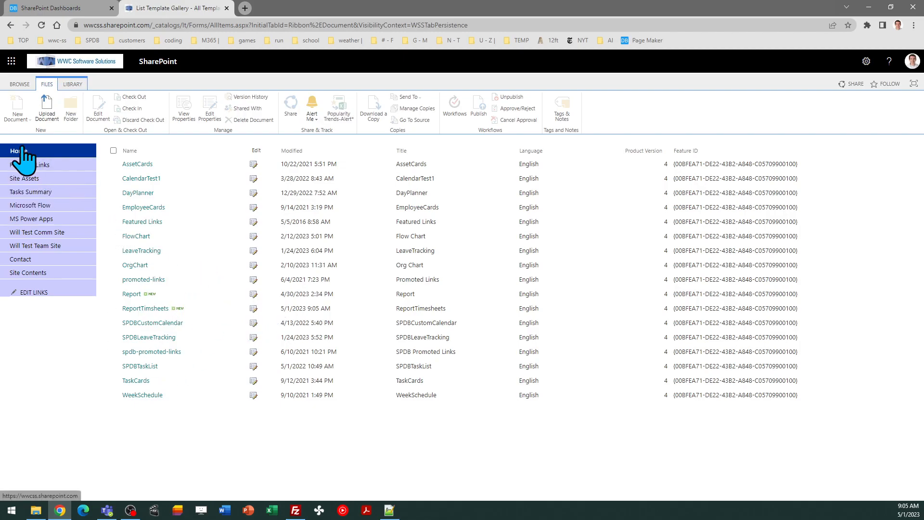
Go to the site home, show Site contents, and return it to classic SharePoint
left_click(21, 150)
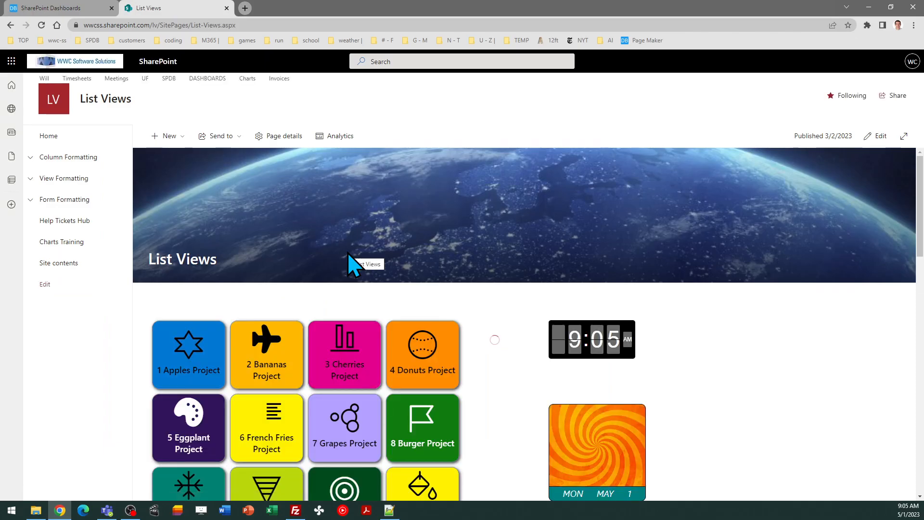
mouse_move(58, 263)
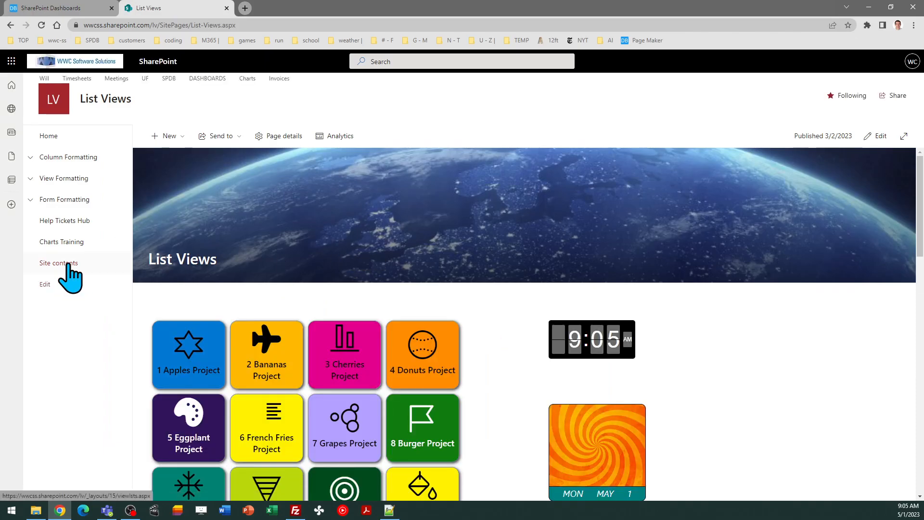
left_click(59, 263)
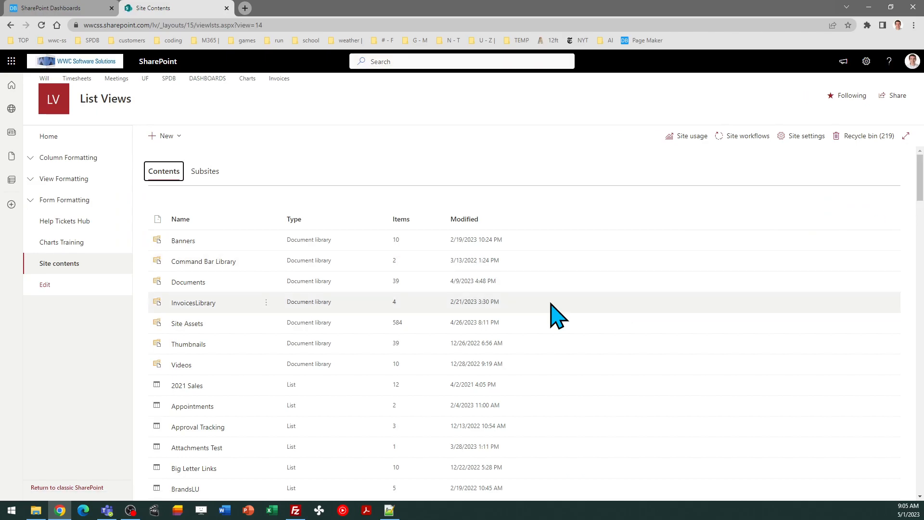
mouse_move(67, 487)
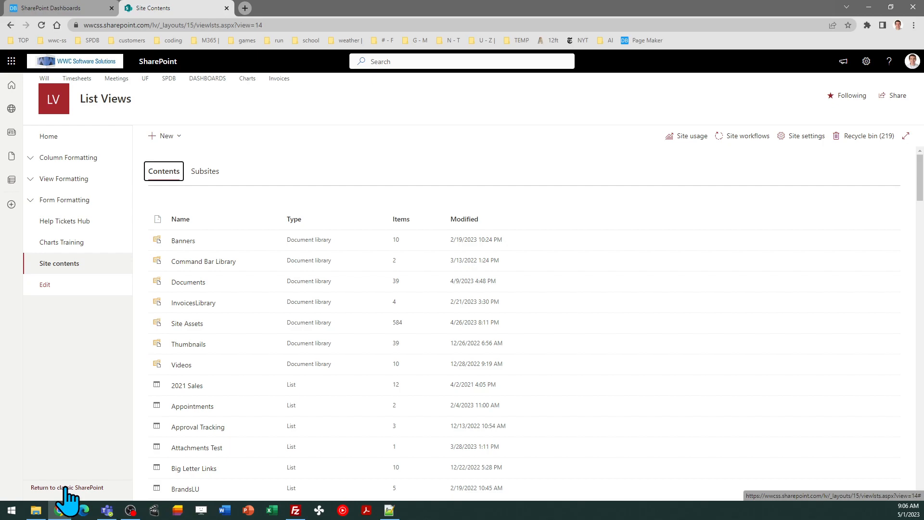
left_click(67, 487)
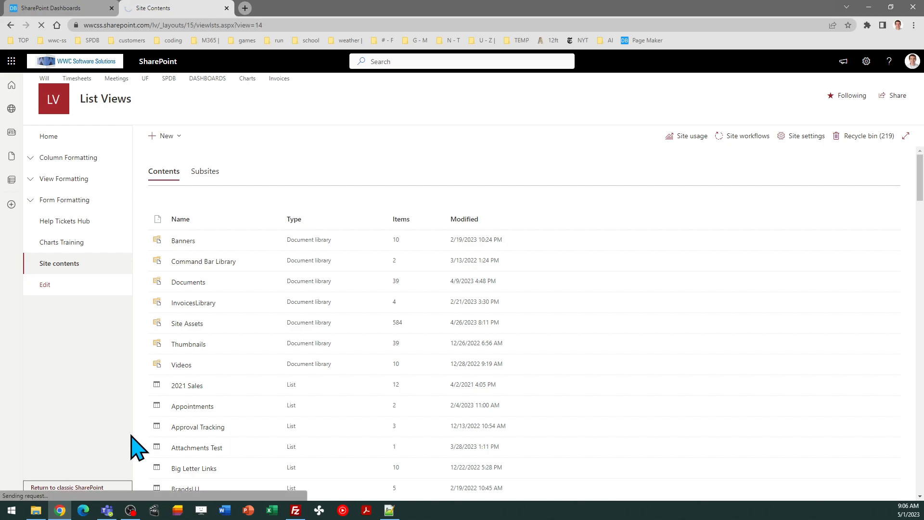
left_click(66, 487)
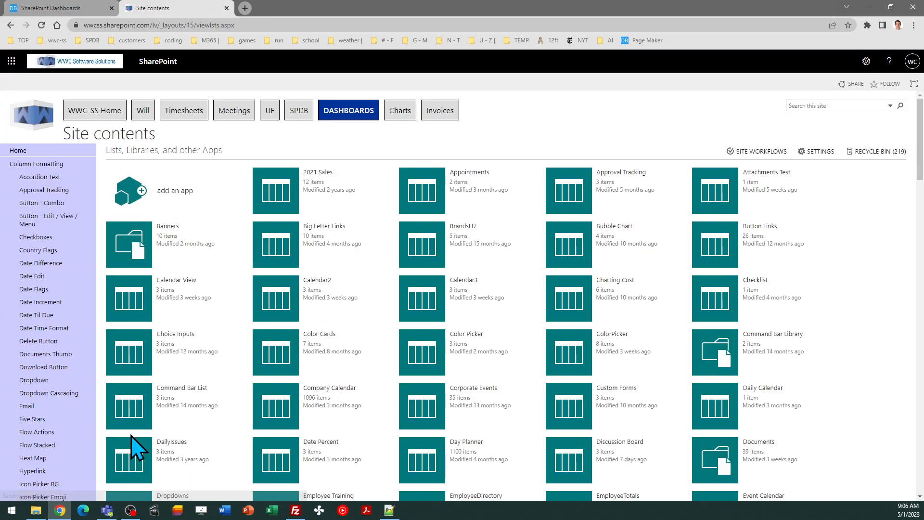
mouse_move(266, 151)
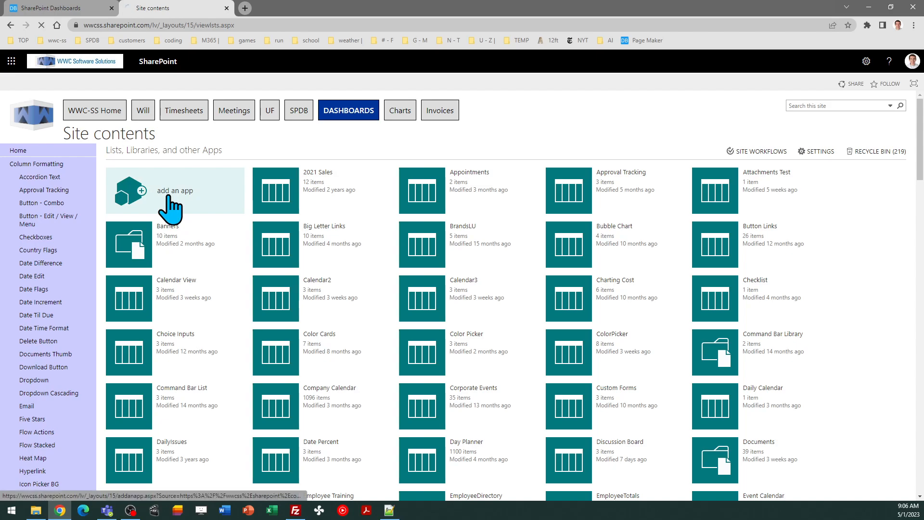
Use 'add an app', page to the last page of apps, and pick the ReportTimesheets template
left_click(175, 190)
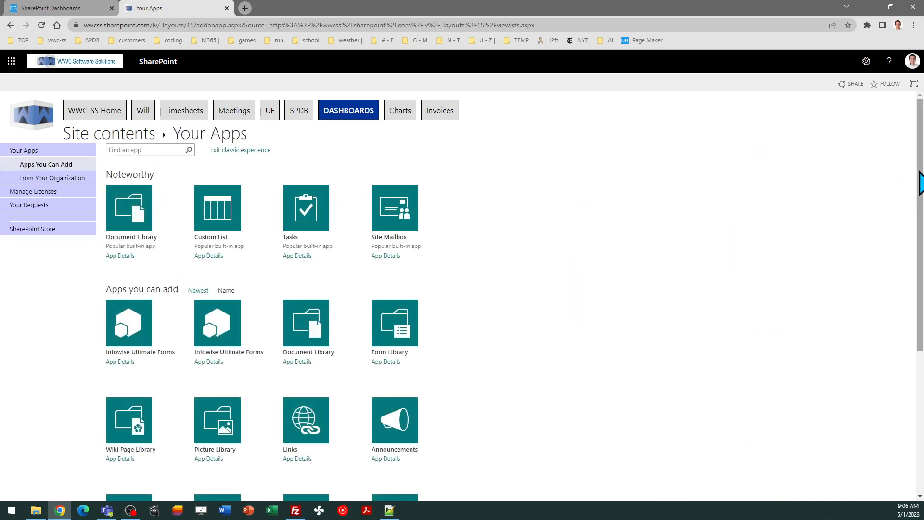
scroll("down", 3)
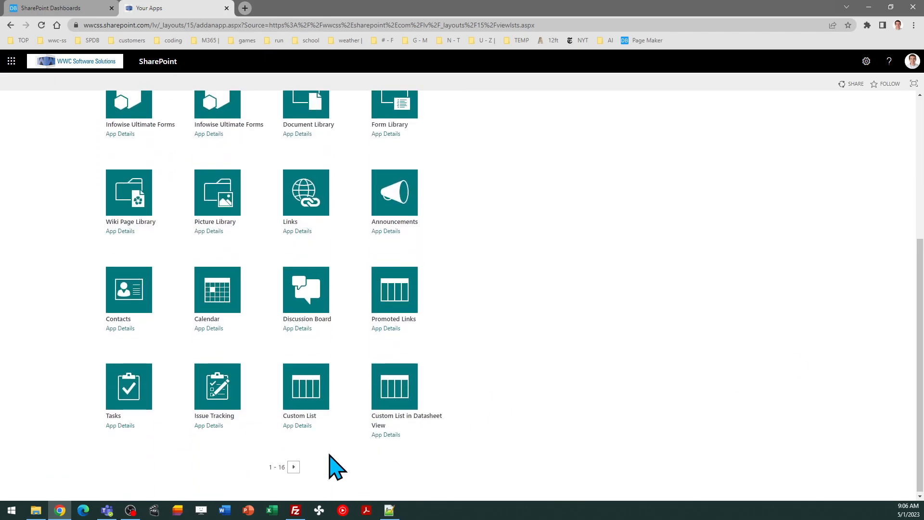
left_click(294, 467)
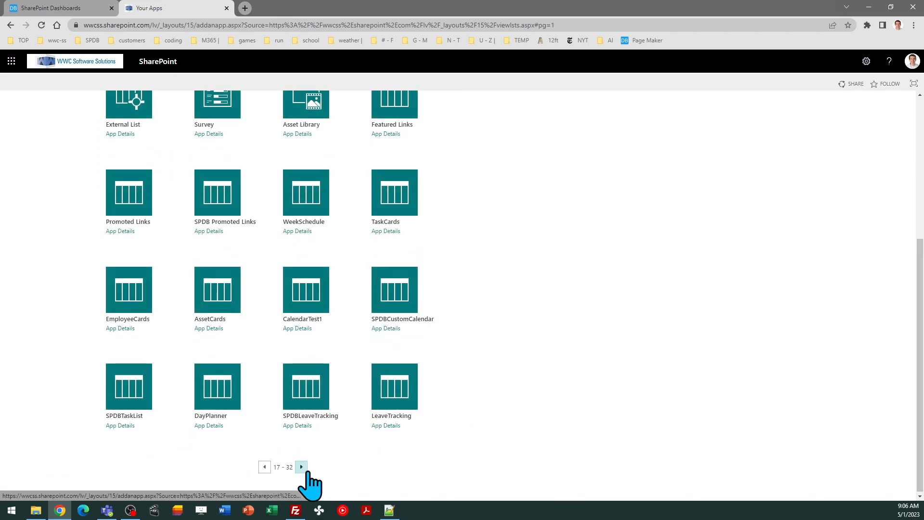
left_click(301, 467)
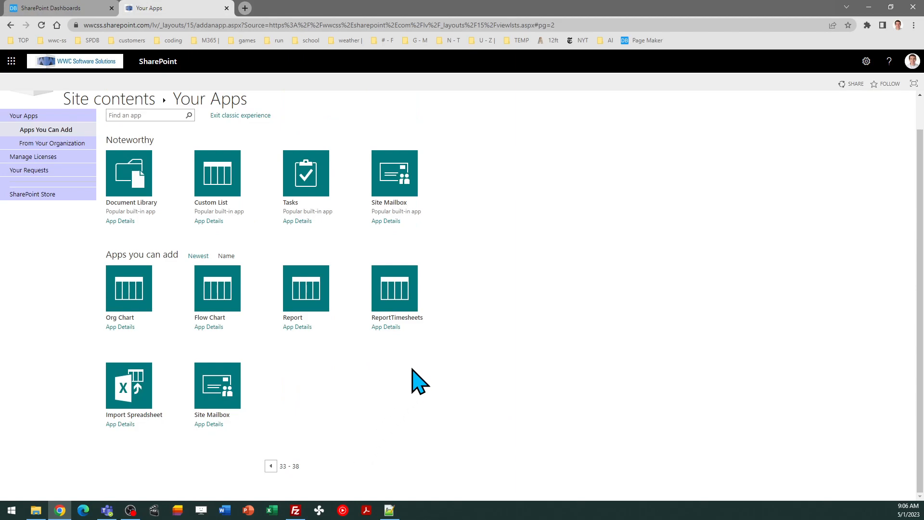
mouse_move(401, 295)
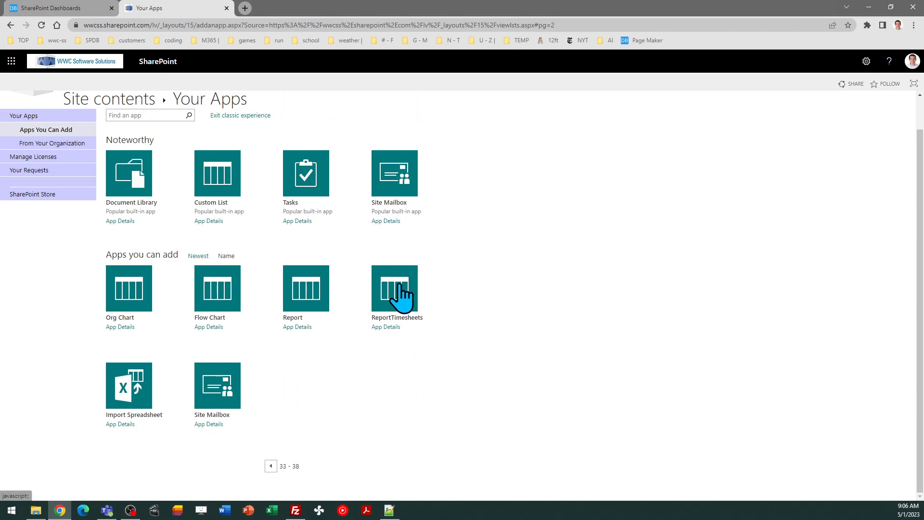
left_click(394, 289)
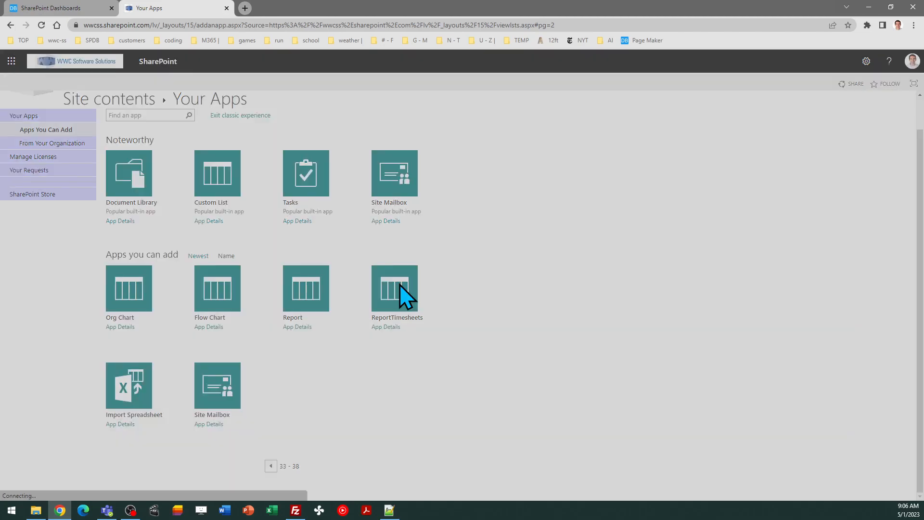
Name the new custom list 'Time Tracking' and create it from the template
left_click(217, 173)
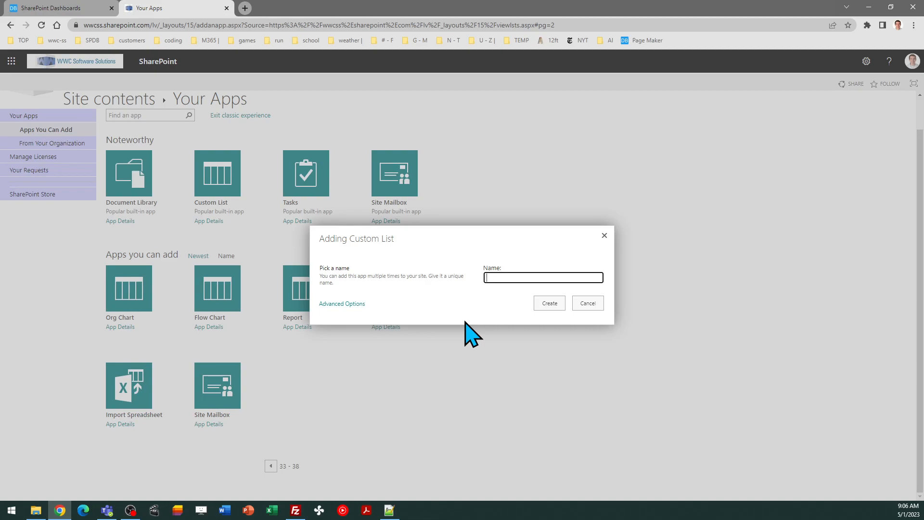
type("Time Tracking")
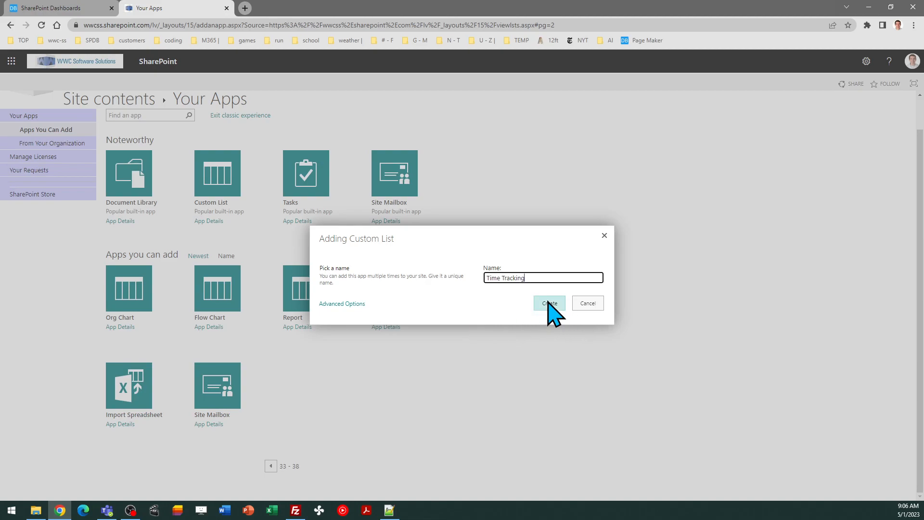
left_click(549, 303)
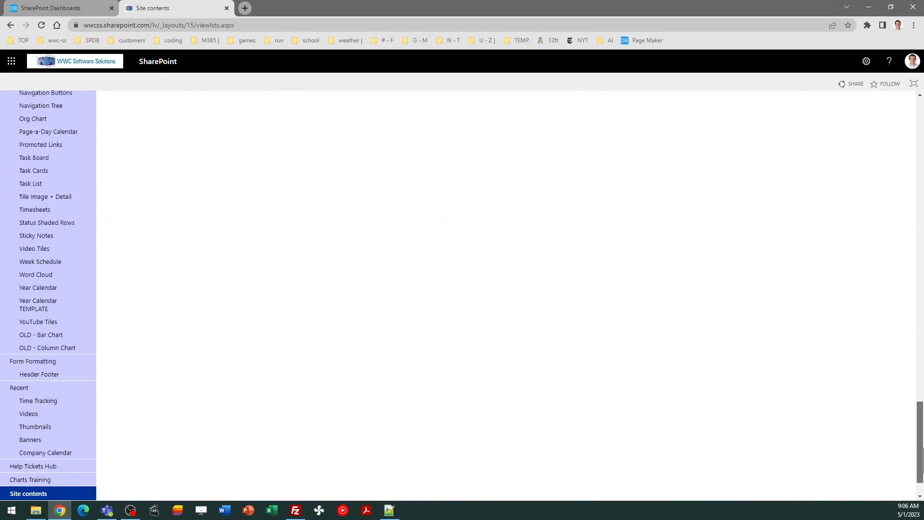
Exit the classic experience and open the Time Tracking list from Site contents
scroll("down", 3)
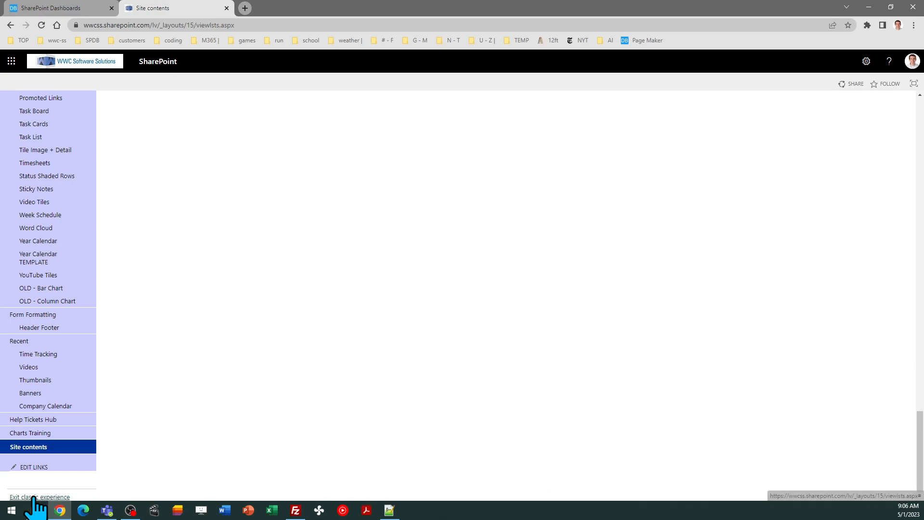
left_click(39, 497)
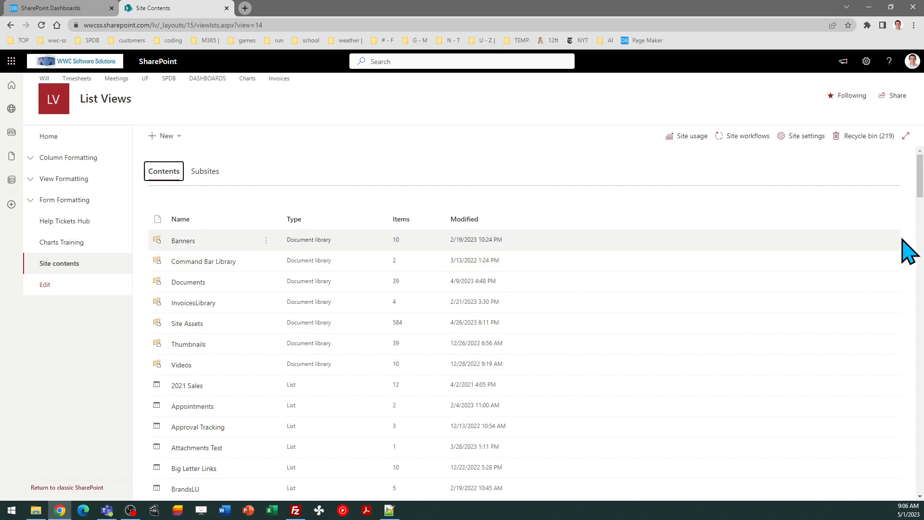
scroll("down", 3)
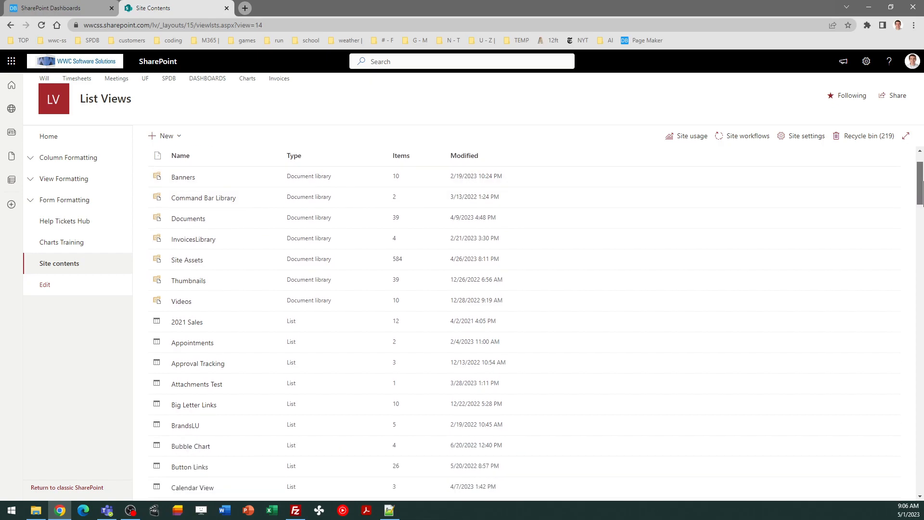
scroll("down", 3)
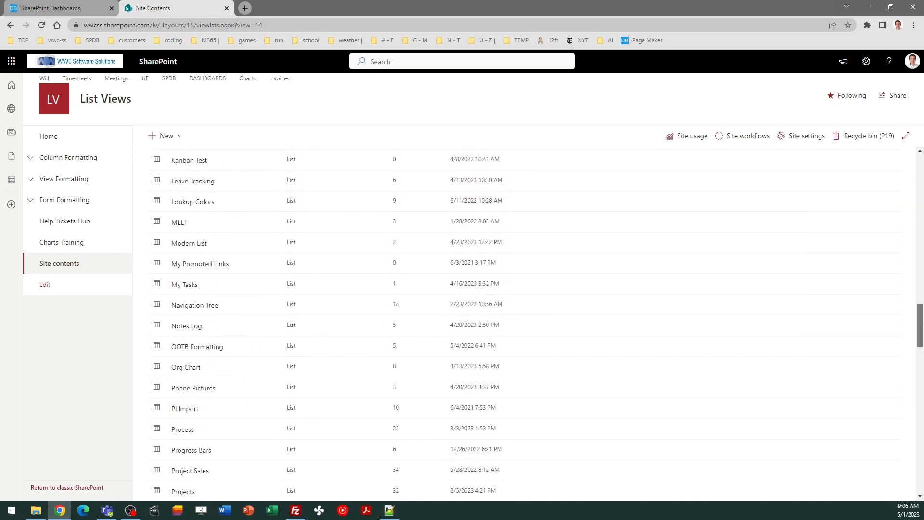
scroll("down", 3)
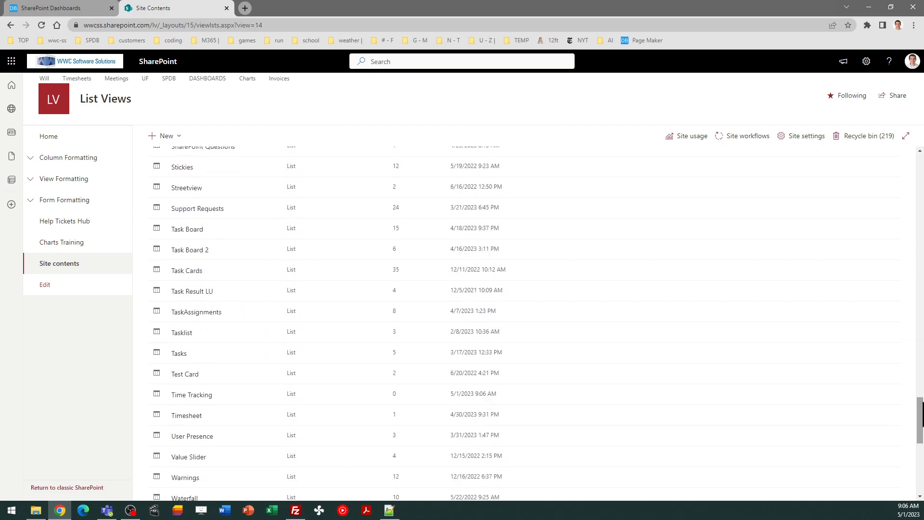
left_click(191, 395)
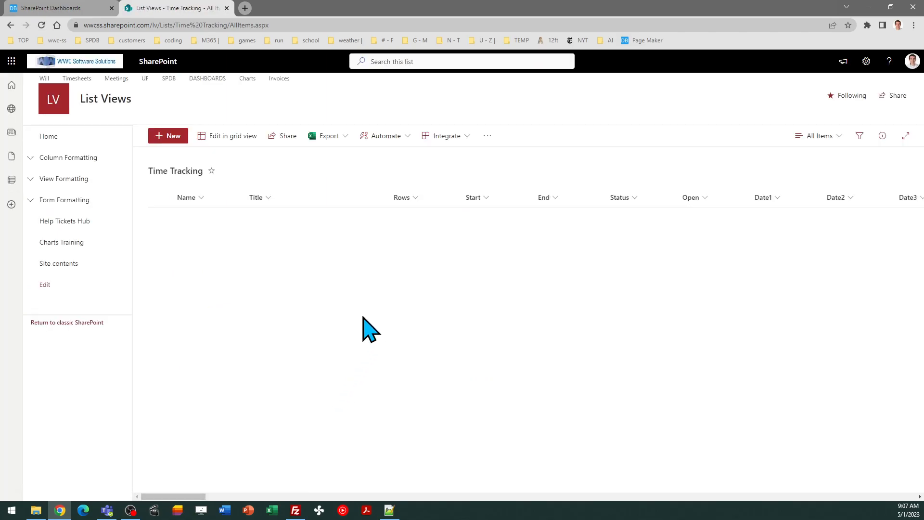
left_click(167, 135)
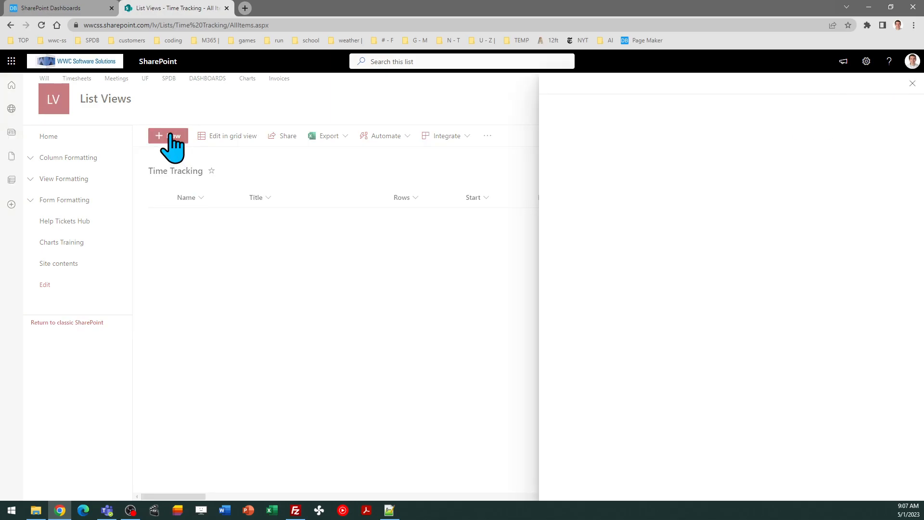
left_click(168, 136)
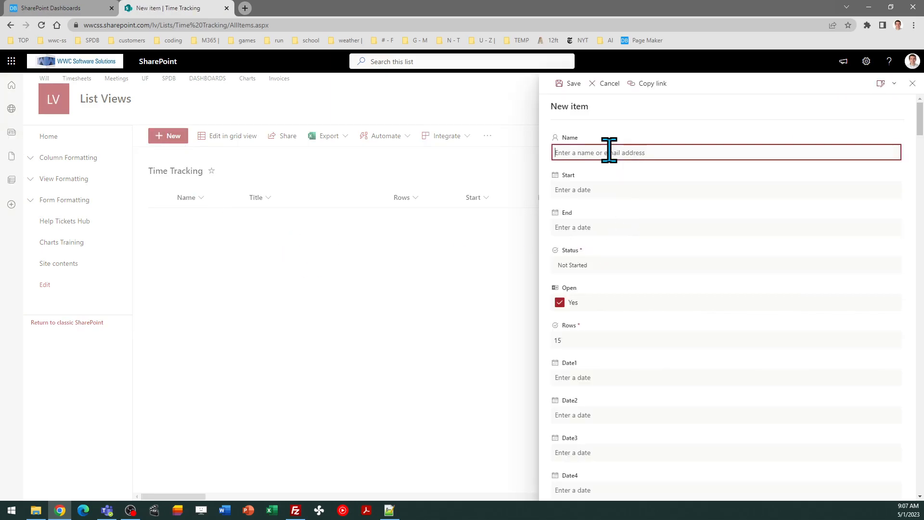
type("Will C")
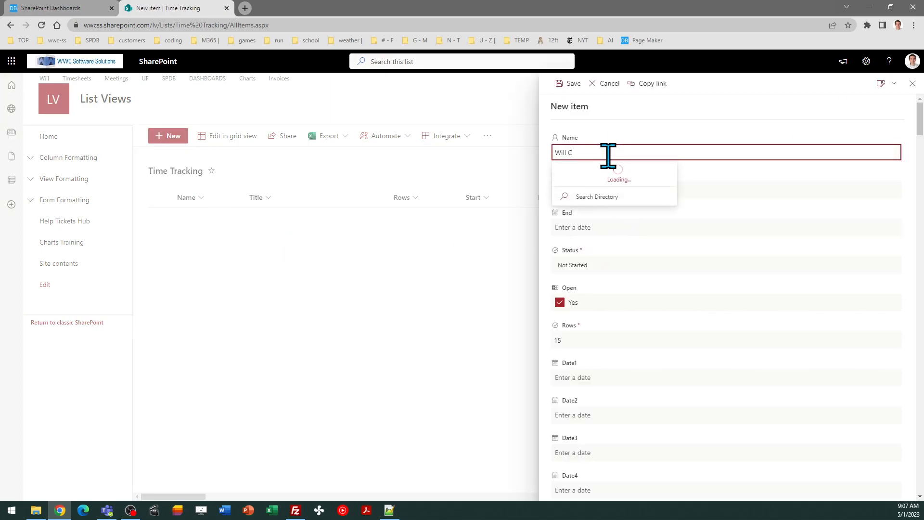
left_click(595, 171)
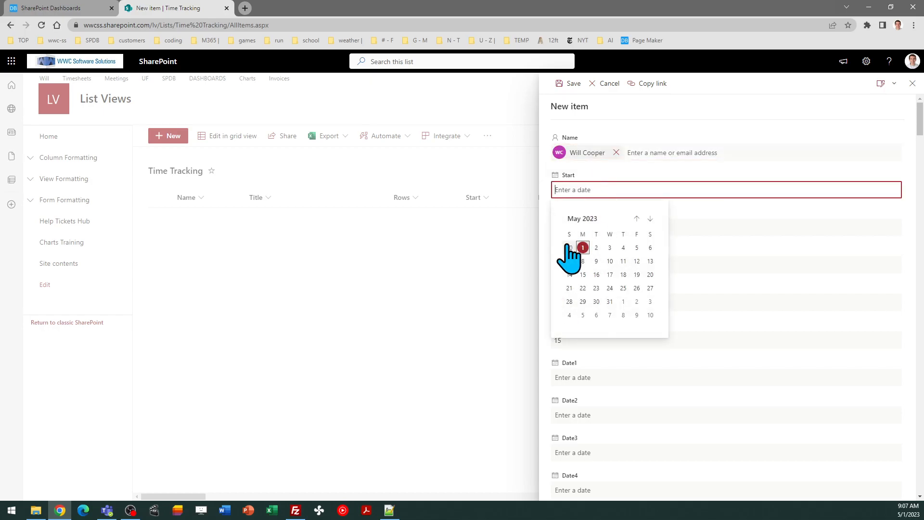
left_click(569, 247)
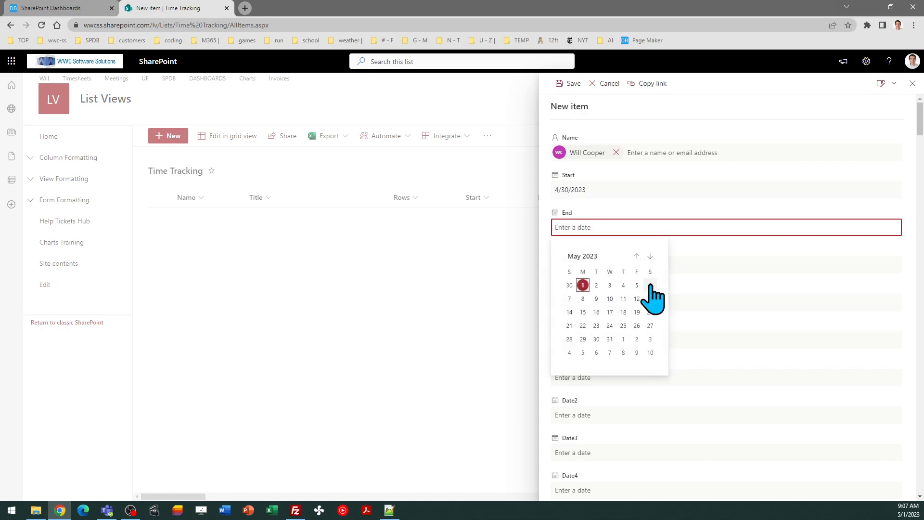
left_click(650, 298)
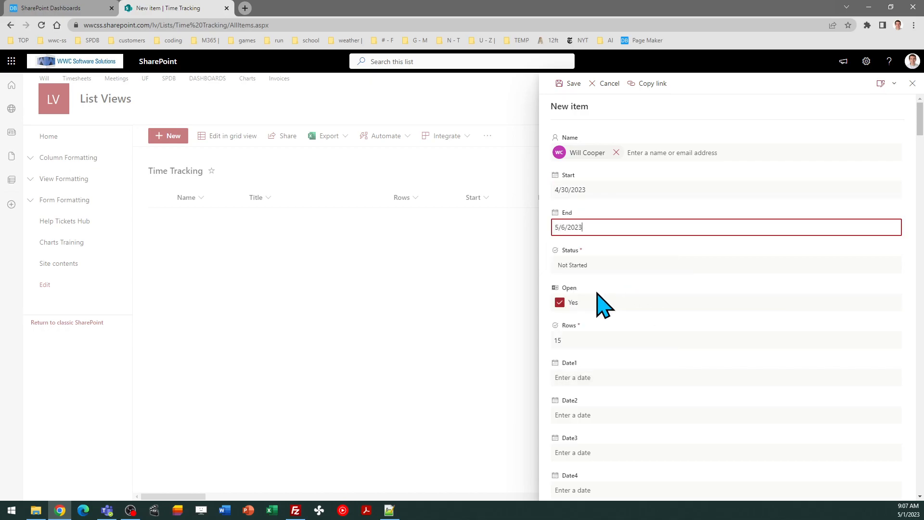
left_click(568, 82)
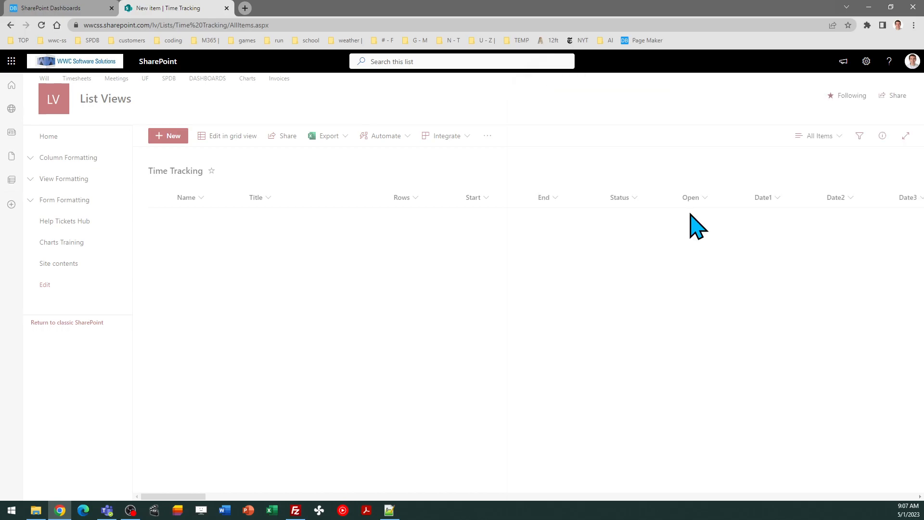
left_click(818, 135)
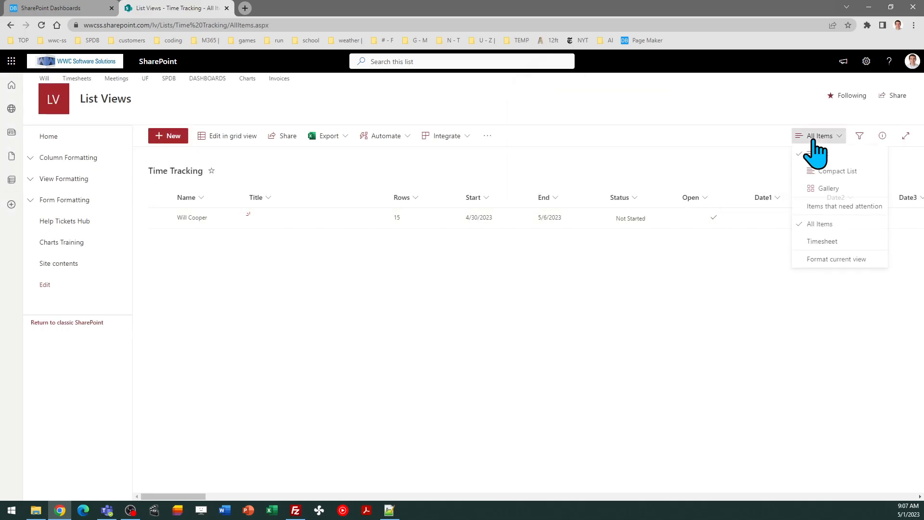
left_click(821, 223)
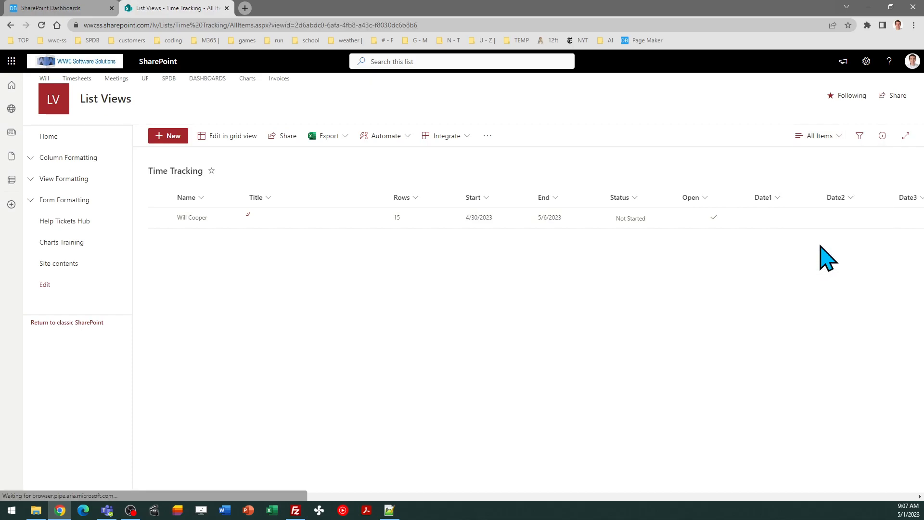
left_click(818, 135)
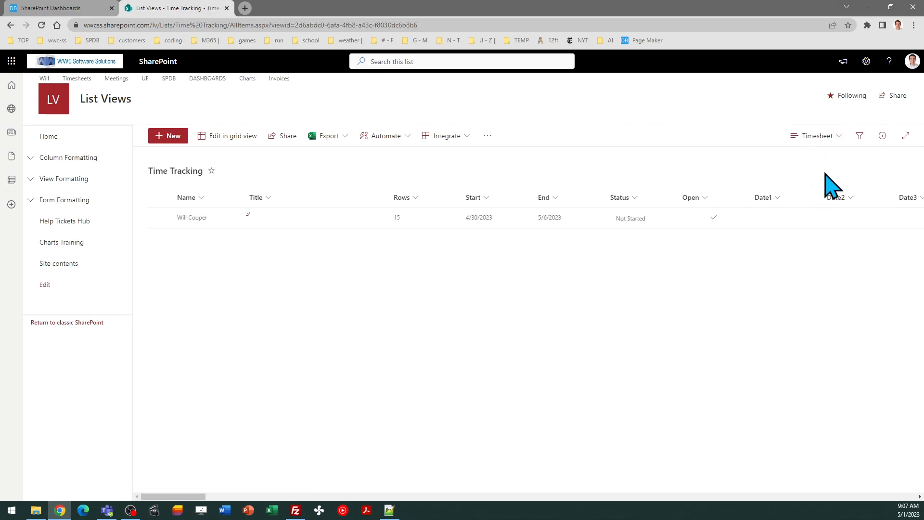
mouse_move(182, 130)
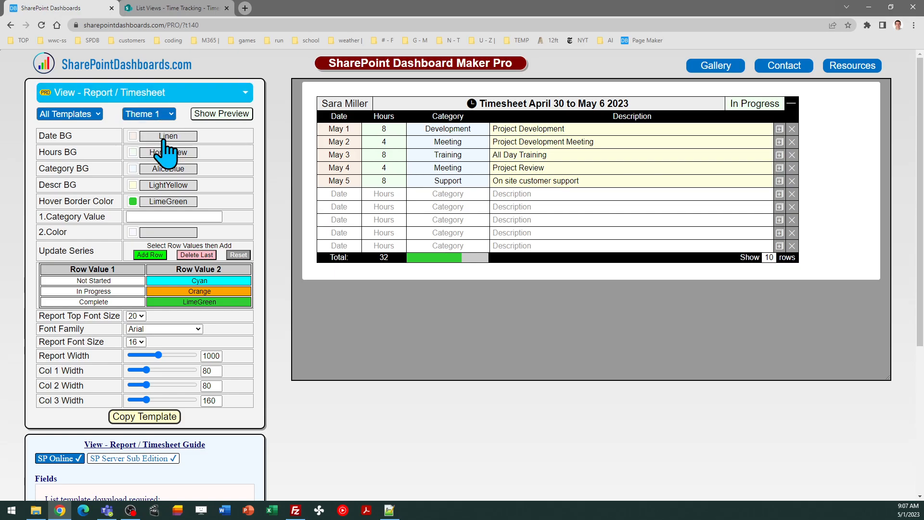
Preview Theme 2 and Theme 3, settle on Theme 1, and copy its template code
left_click(146, 113)
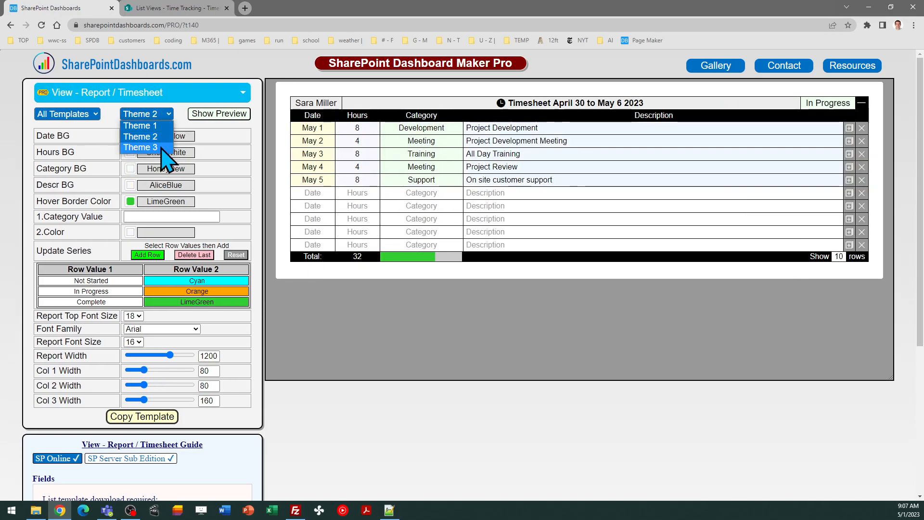
left_click(142, 146)
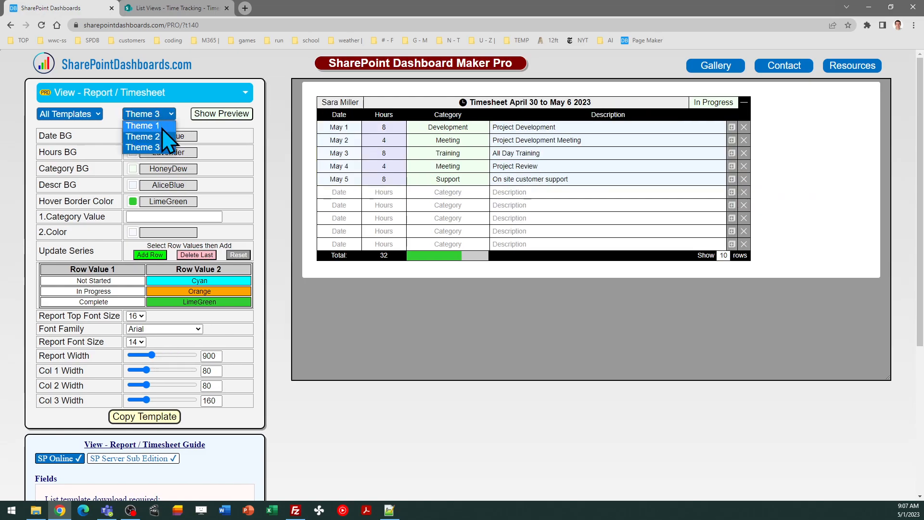
left_click(143, 125)
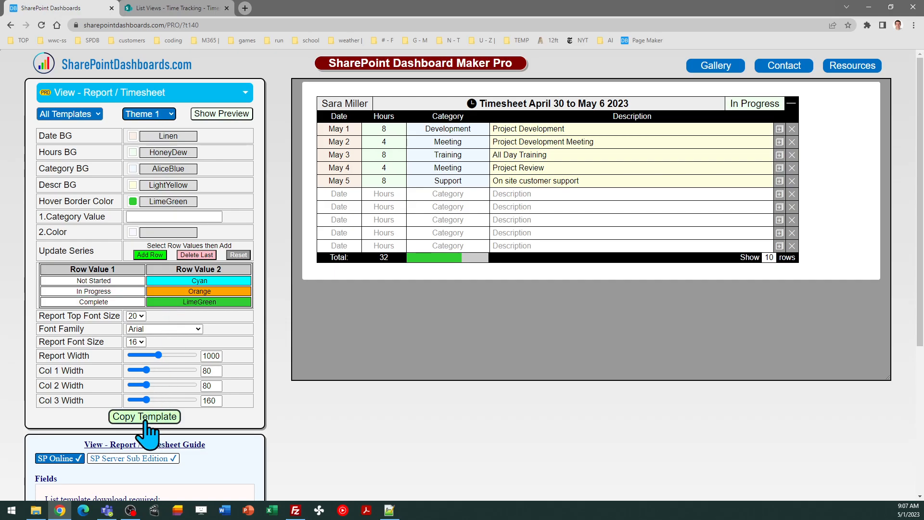
left_click(144, 416)
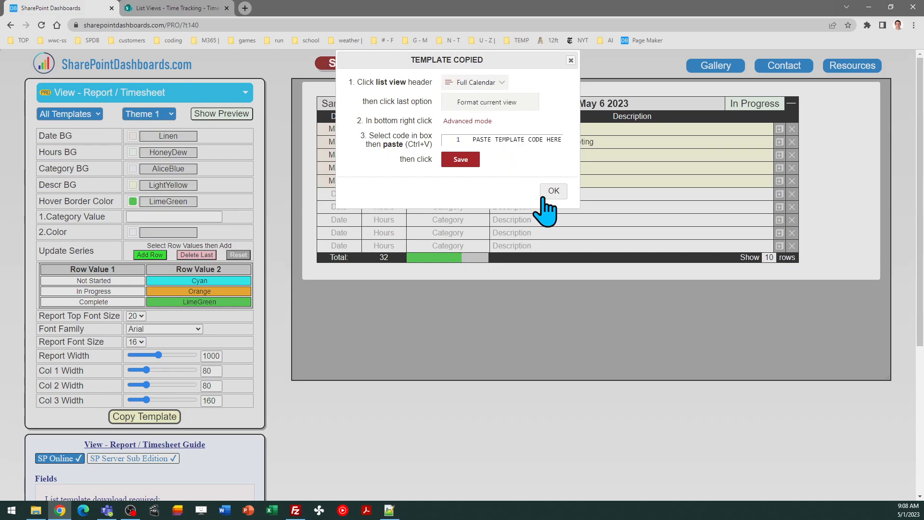
left_click(552, 191)
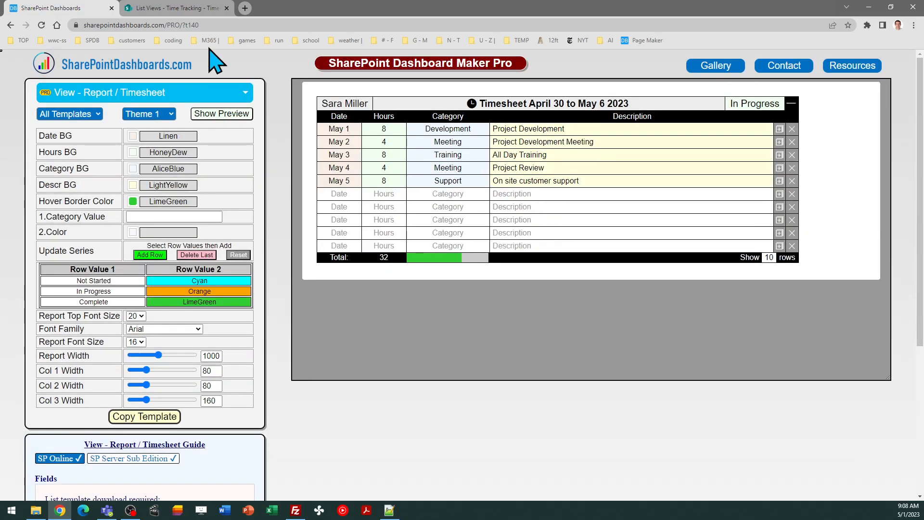
Paste the timesheet JSON into Format current view for the Timesheet view and save it
left_click(175, 7)
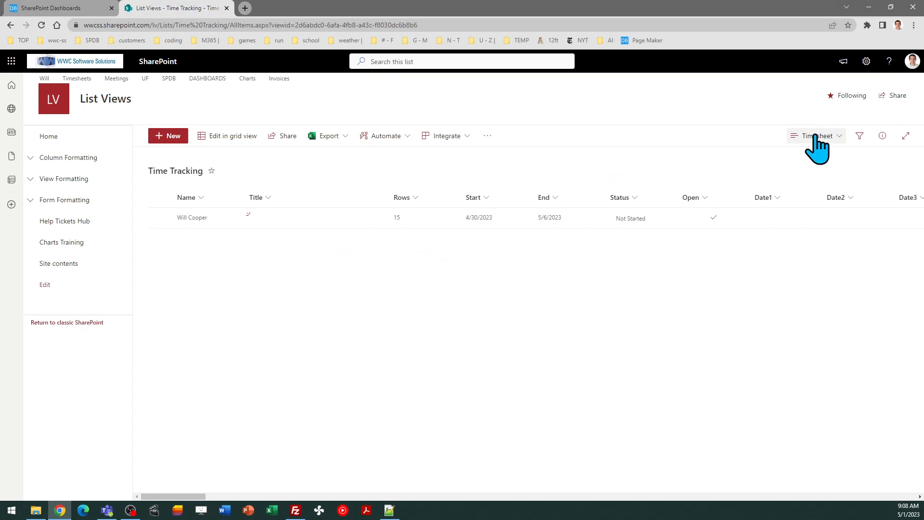
left_click(816, 135)
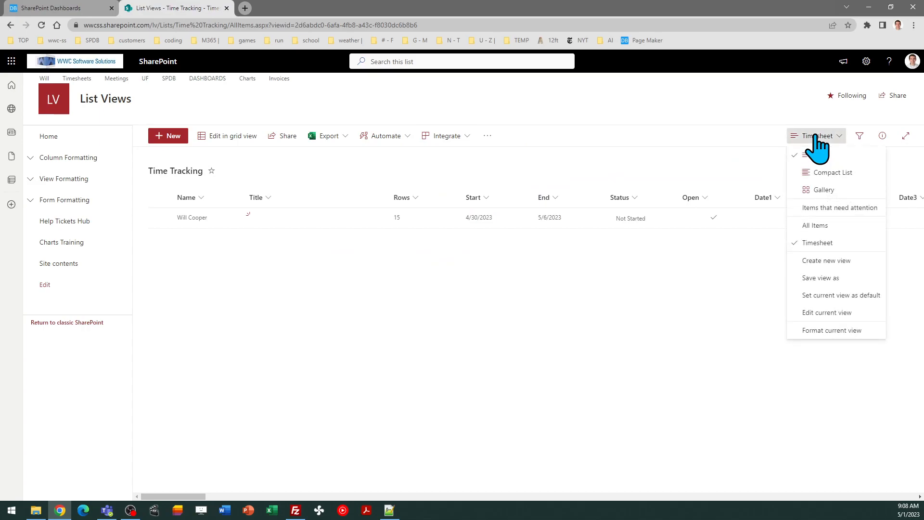
left_click(832, 331)
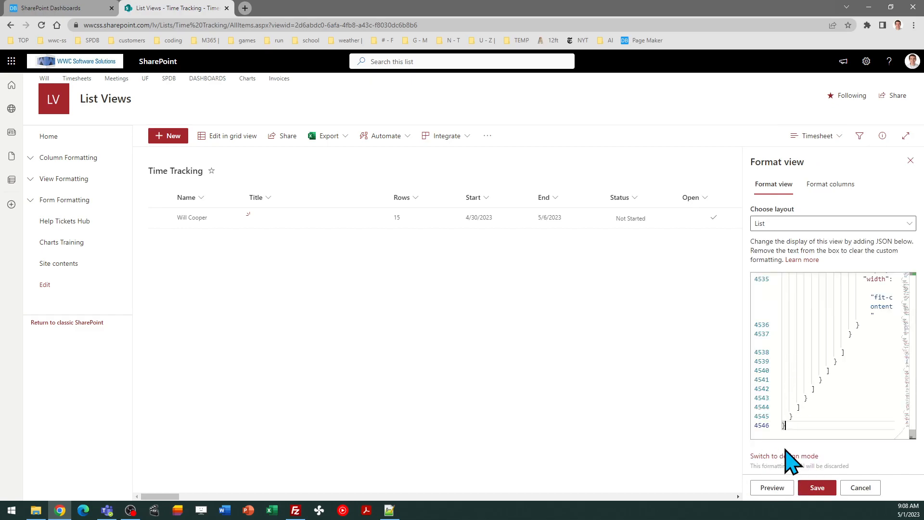
left_click(817, 487)
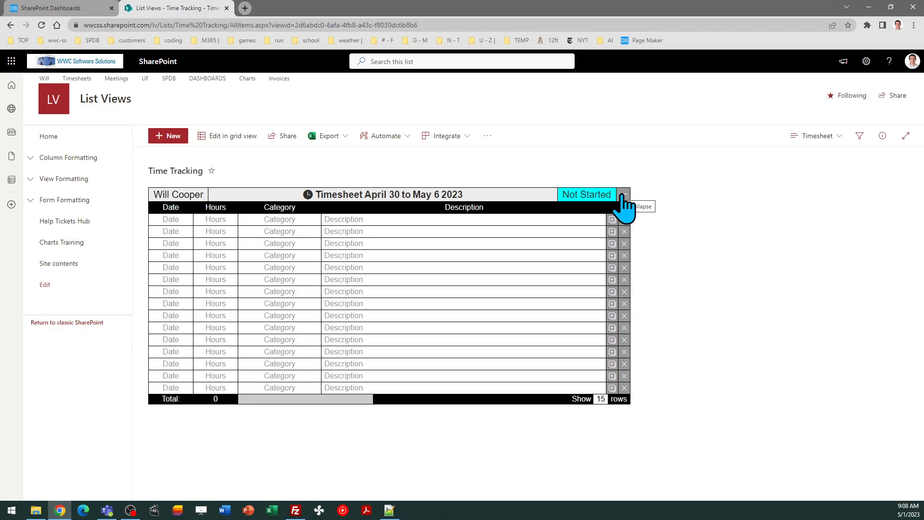
left_click(624, 194)
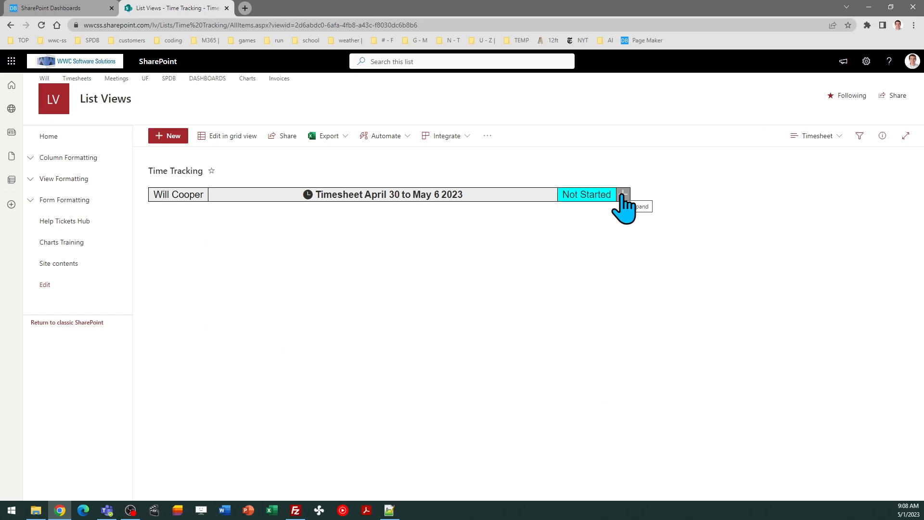
left_click(624, 195)
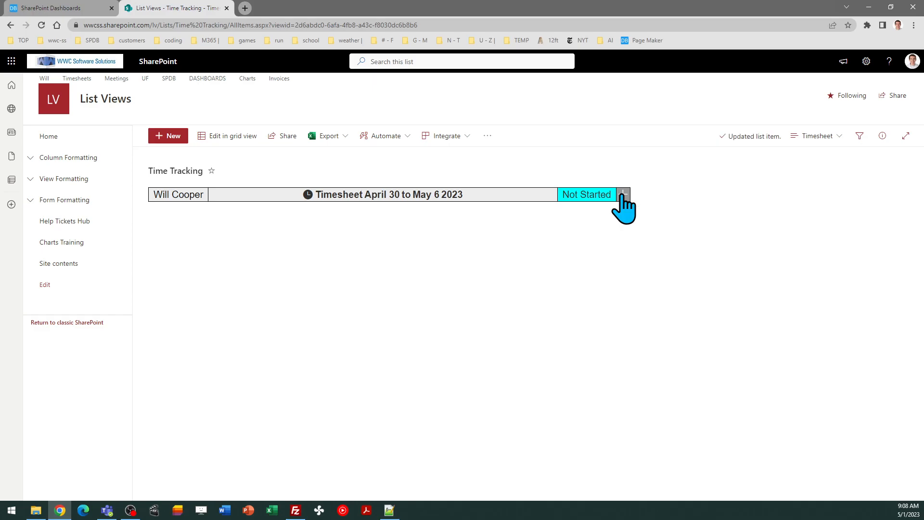
left_click(623, 193)
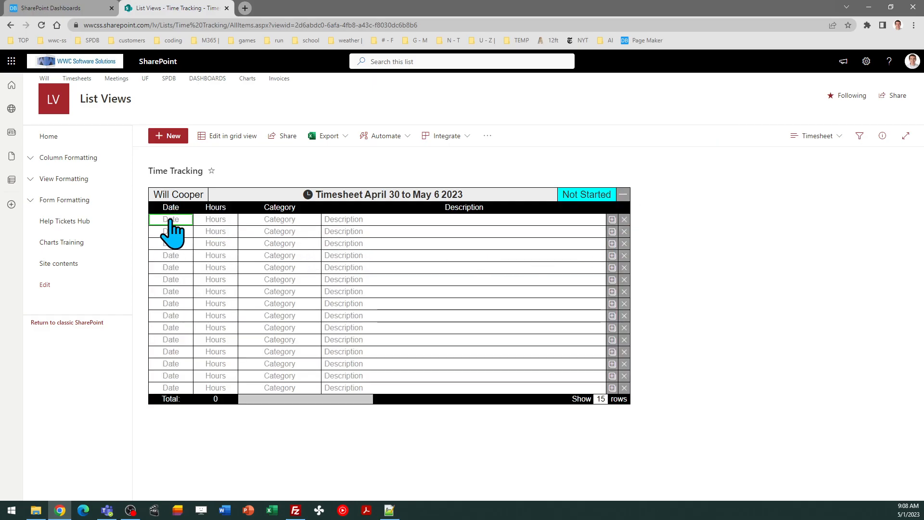
Enter the first row as May 1, 4 hours, Development, with description 'List te'
left_click(170, 218)
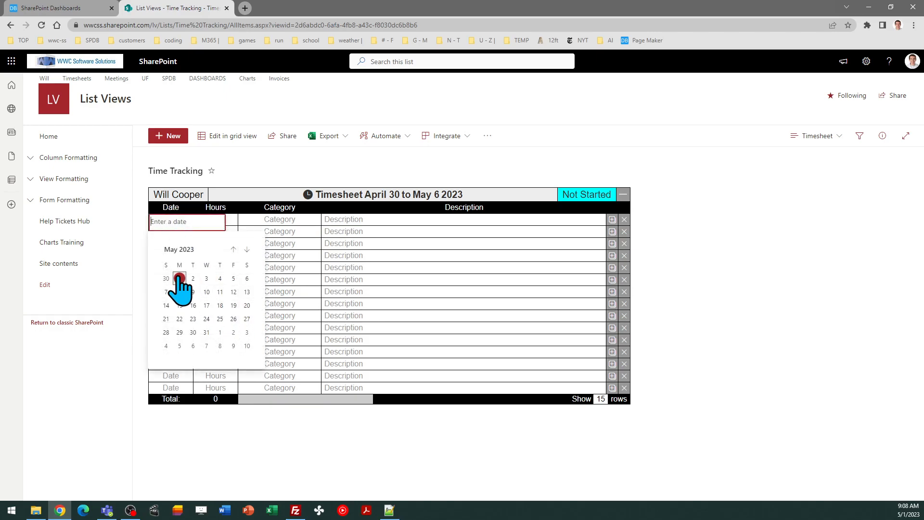
left_click(180, 278)
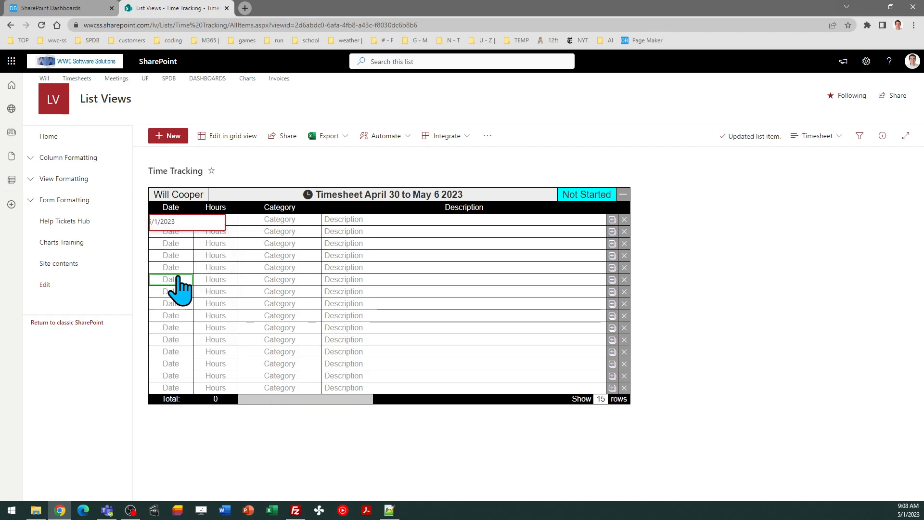
left_click(215, 218)
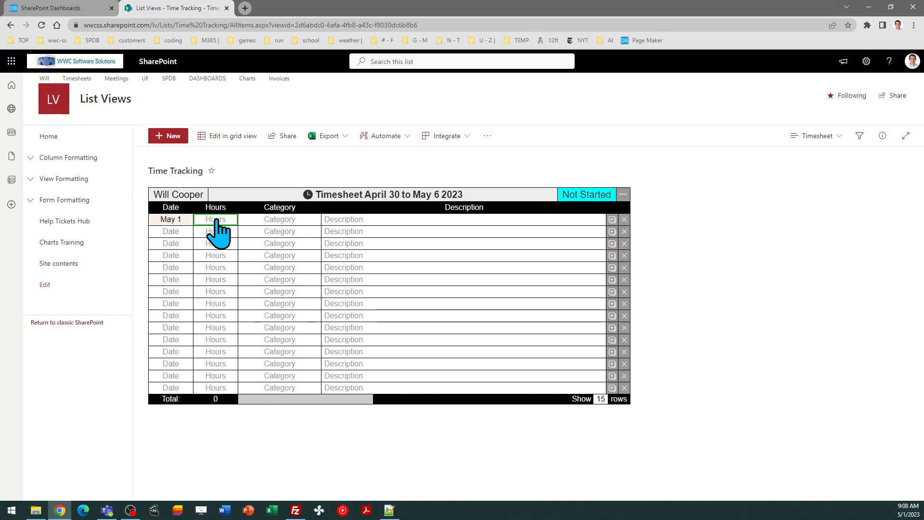
left_click(215, 219)
type("4")
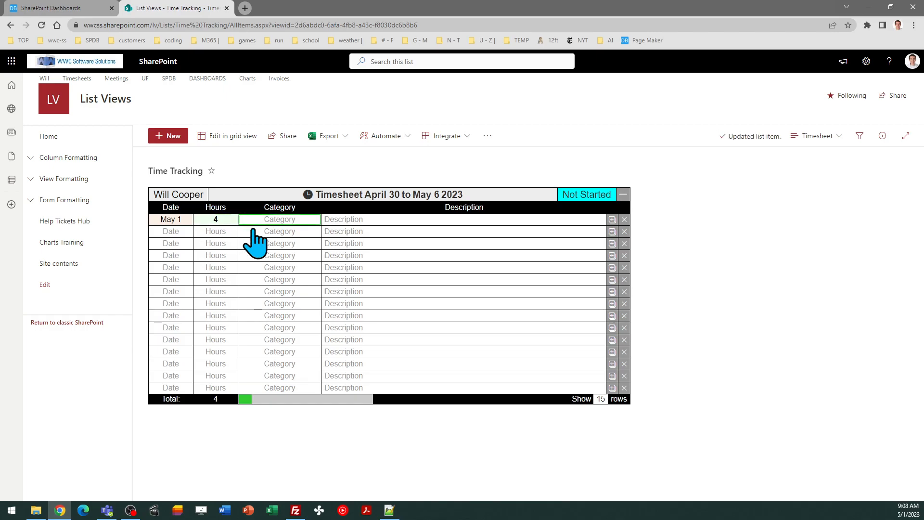
left_click(279, 218)
type("Developm")
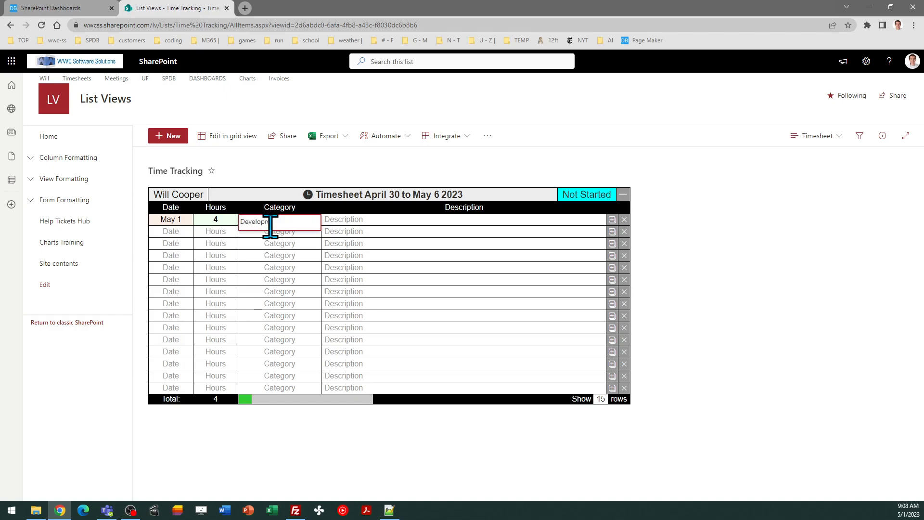
left_click(463, 220)
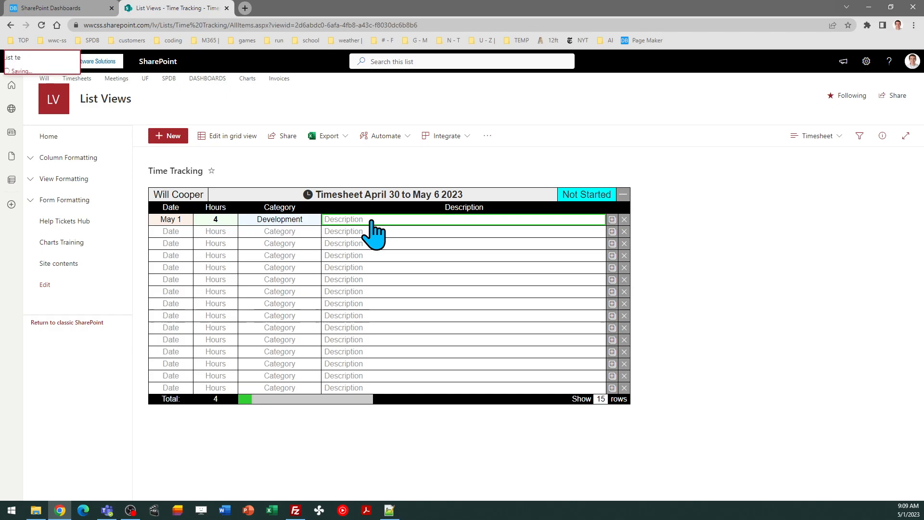
type("List te")
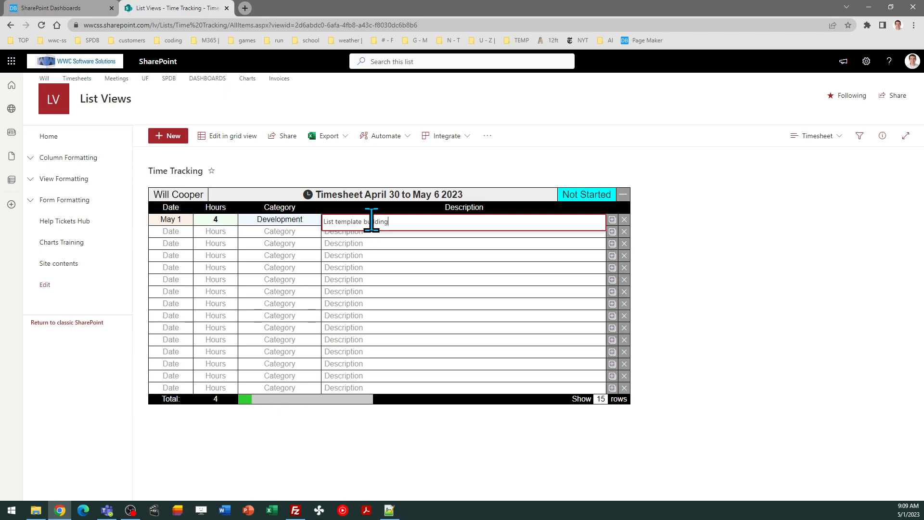
left_click(215, 243)
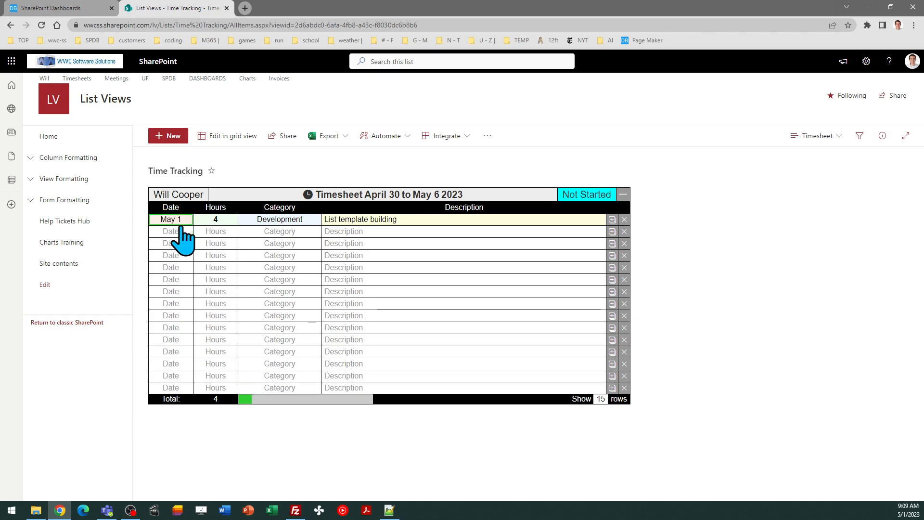
Enter the second row as 5/2/2023, 8 hours, Training
left_click(171, 231)
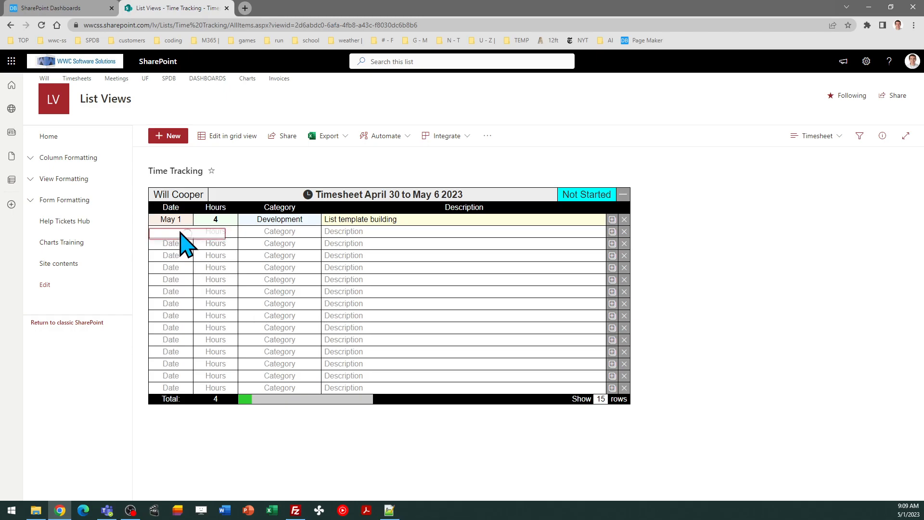
type("5/2/2023")
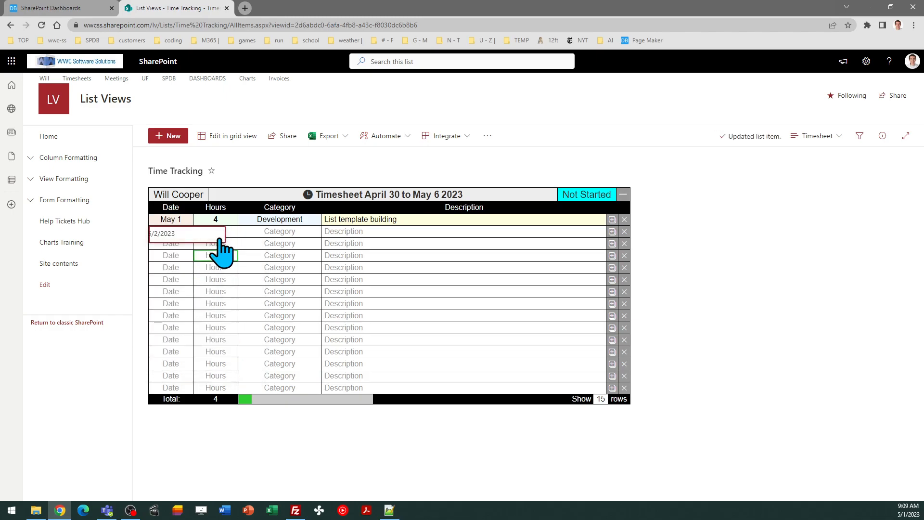
left_click(214, 231)
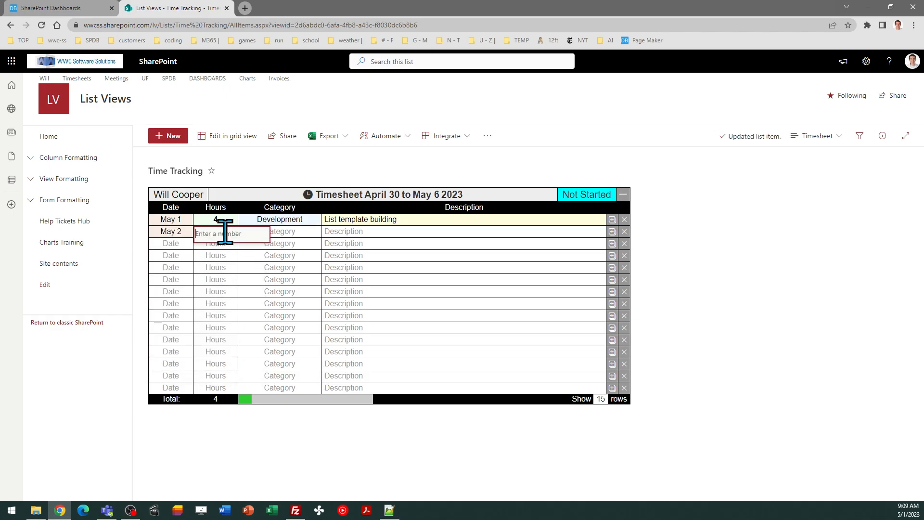
type("8")
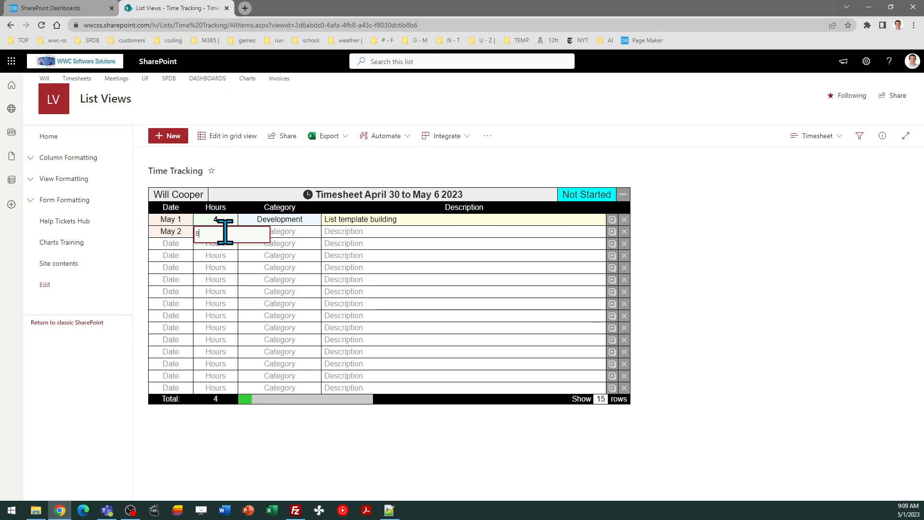
left_click(279, 231)
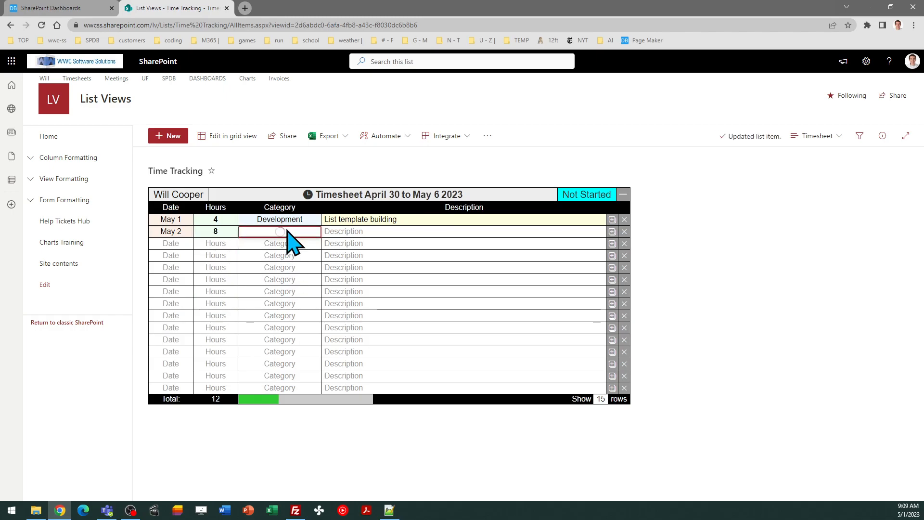
type("Training")
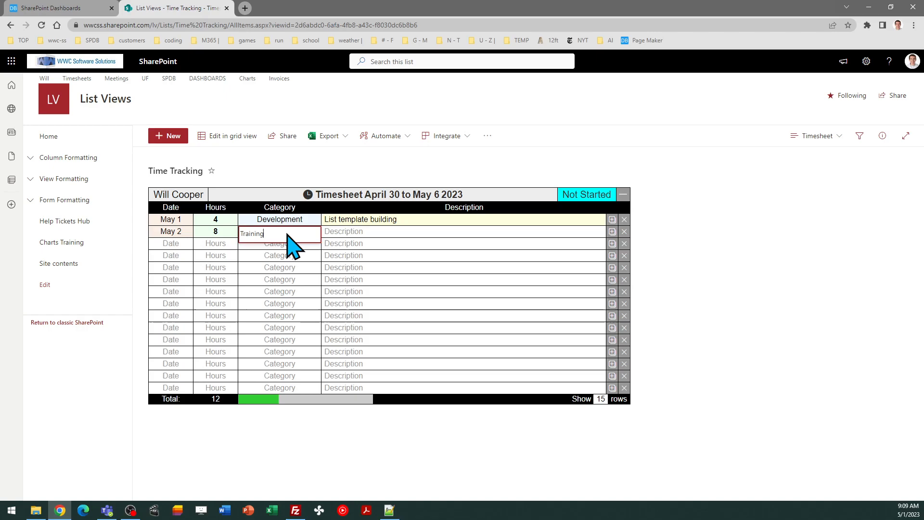
left_click(463, 231)
type("All day trainin")
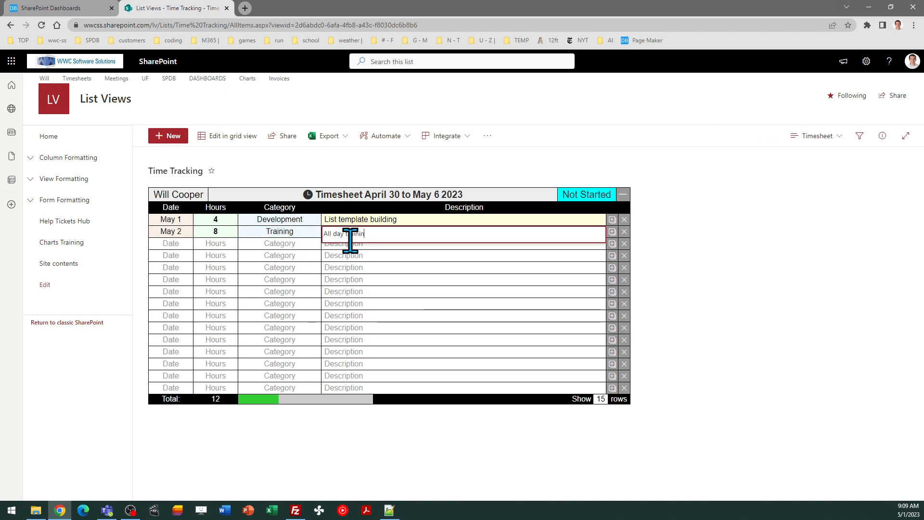
left_click(279, 351)
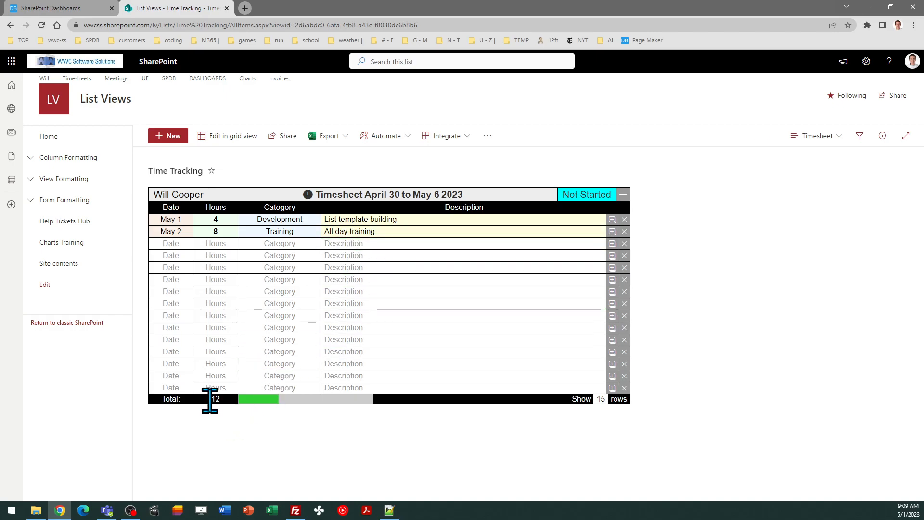
mouse_move(612, 231)
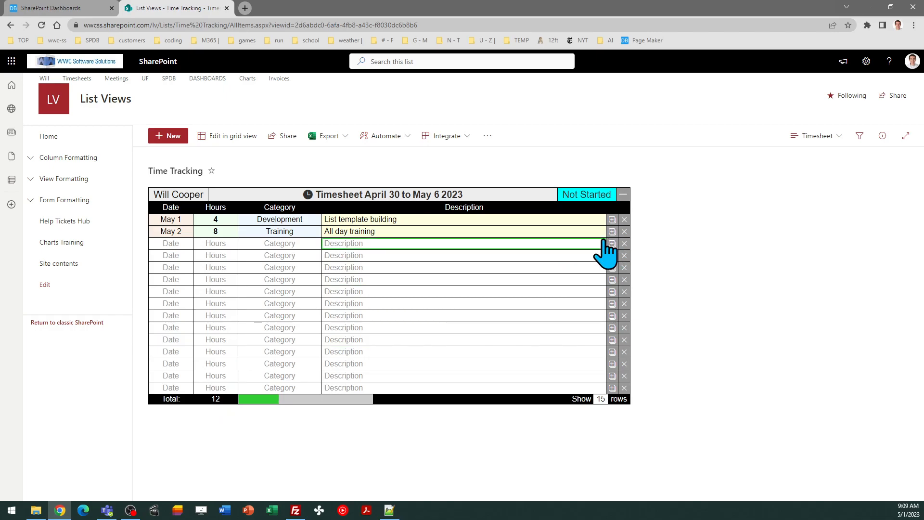
Duplicate the May 2 Training row twice, then remove the last duplicate so the total is 20 hours
left_click(611, 243)
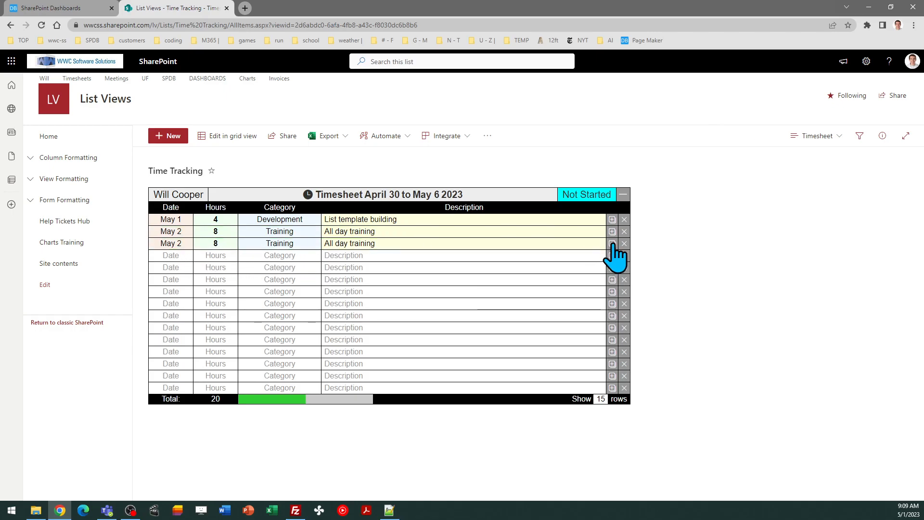
left_click(612, 243)
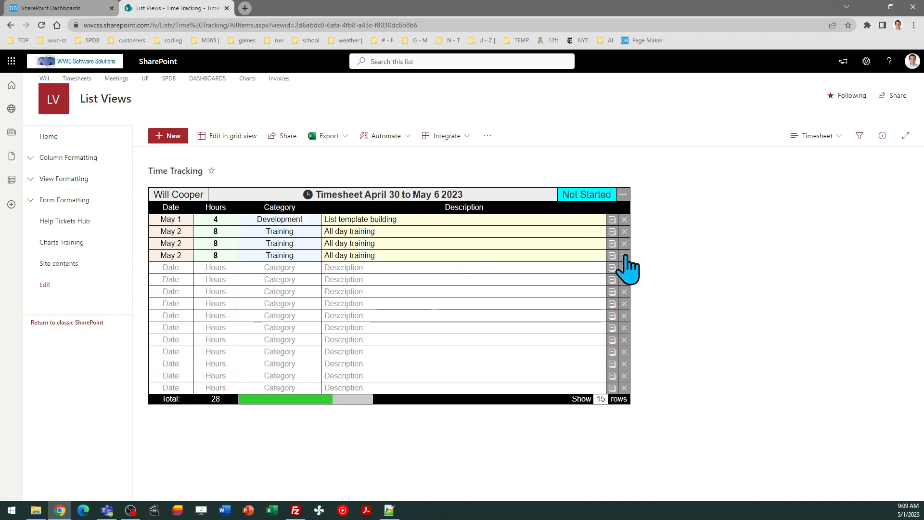
left_click(611, 255)
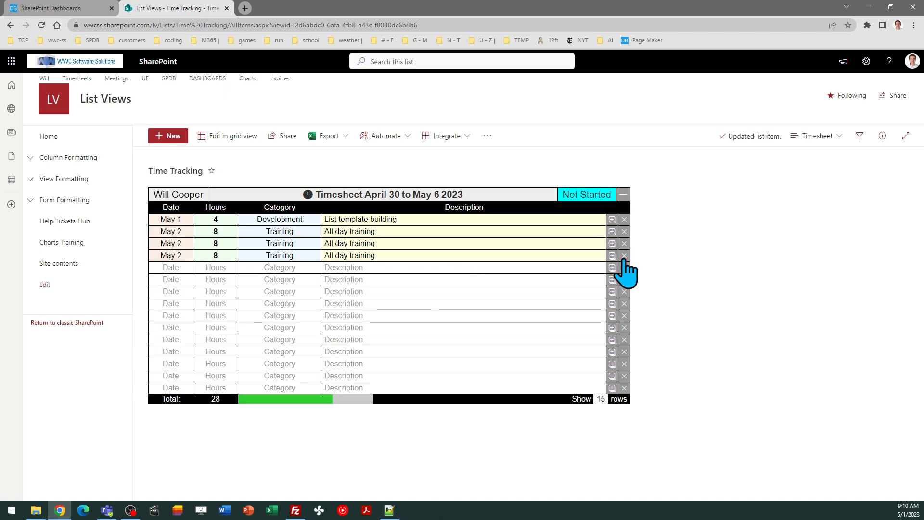
left_click(623, 255)
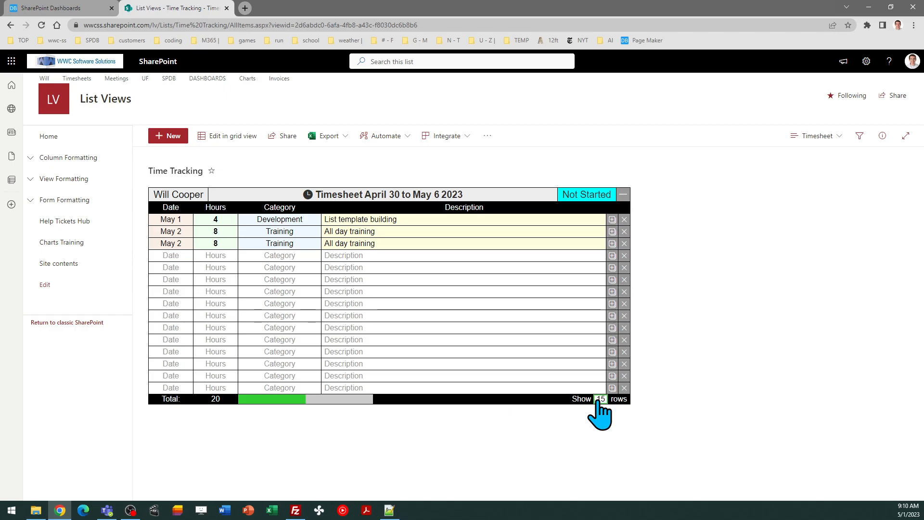
Set Show rows to 10 and select the timesheet's person field for editing
left_click(600, 398)
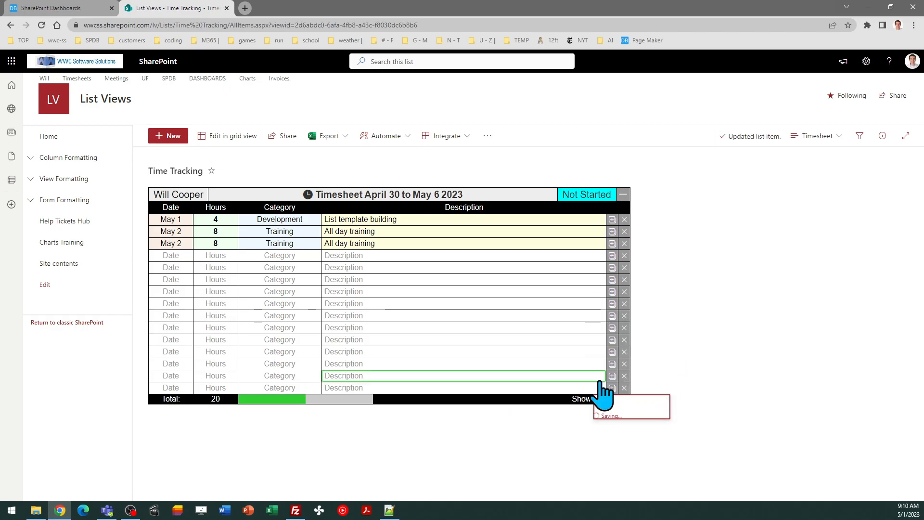
scroll("down", 3)
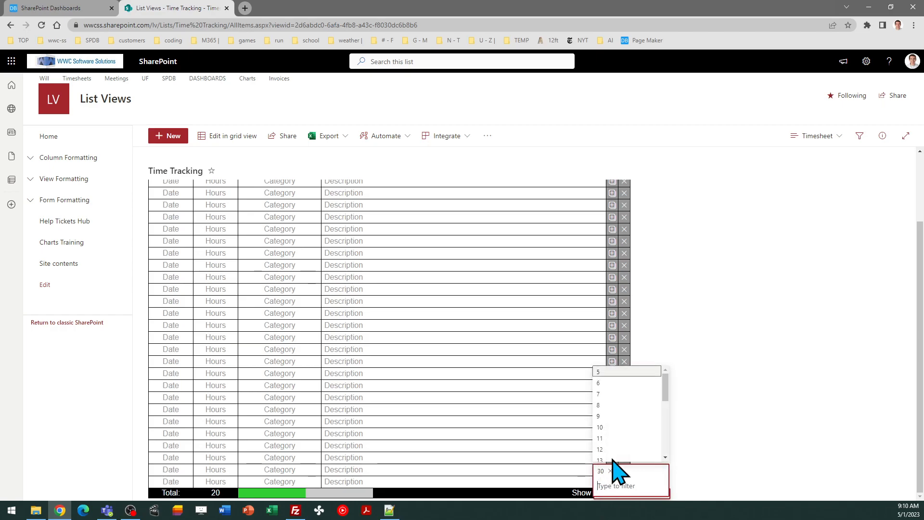
left_click(599, 470)
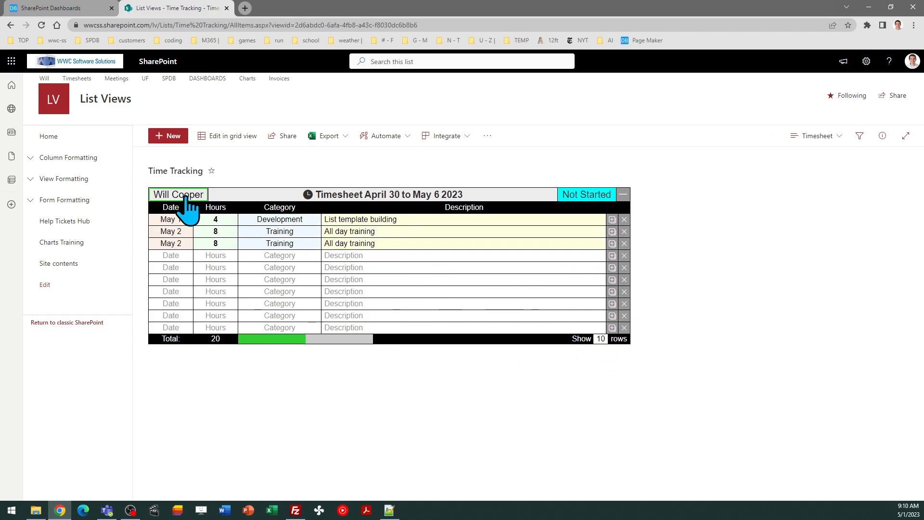
left_click(178, 195)
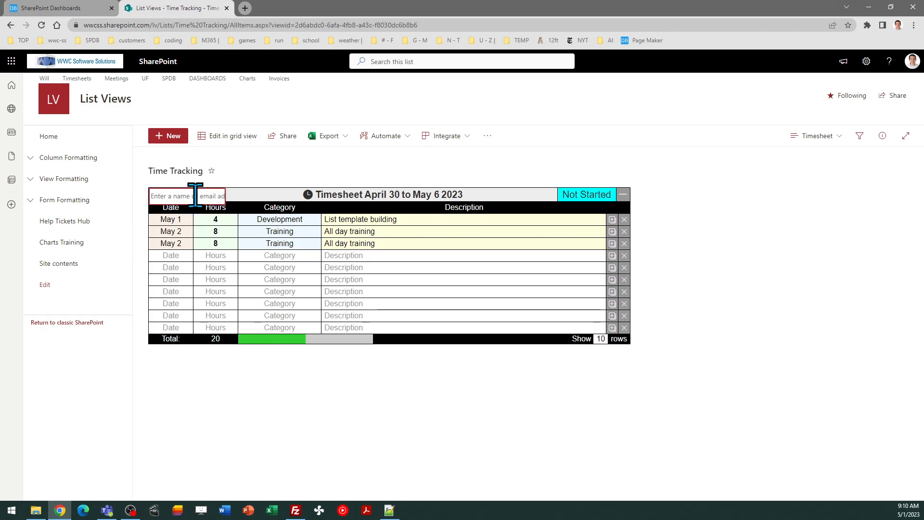
Assign the timesheet to SharePoint Admin and move its start date to May 1
type("sharepoint")
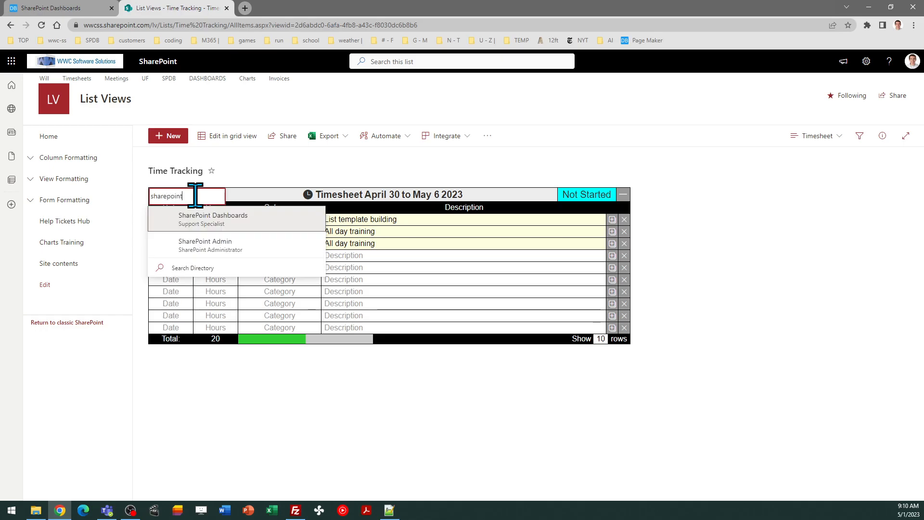
left_click(205, 245)
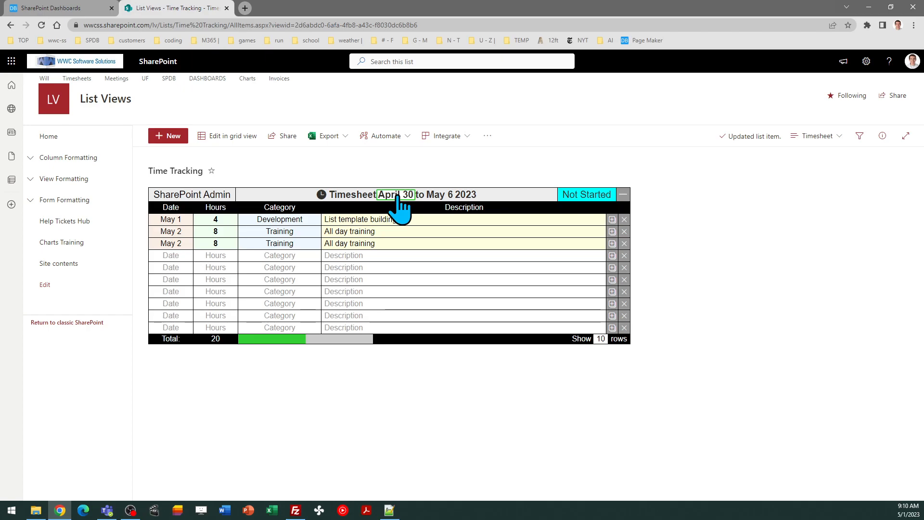
left_click(396, 194)
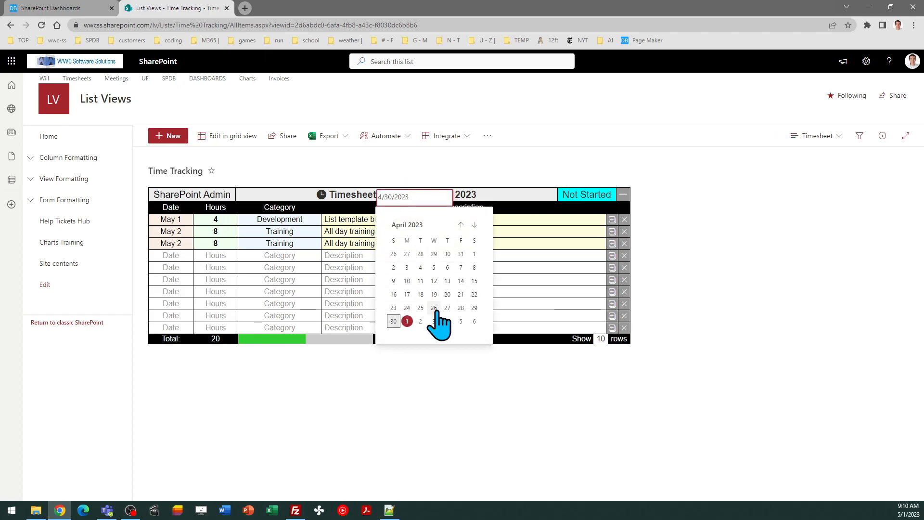
left_click(407, 321)
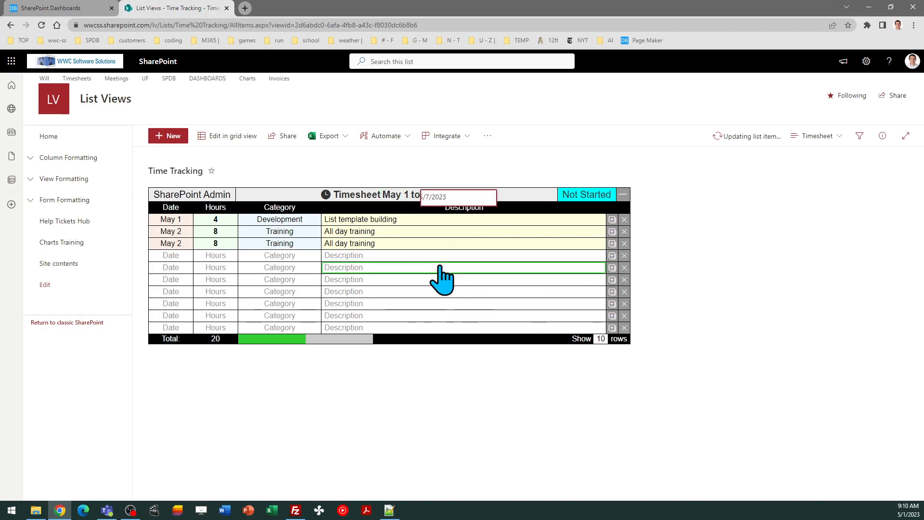
Set the timesheet status to In Progress, then to Complete
left_click(586, 194)
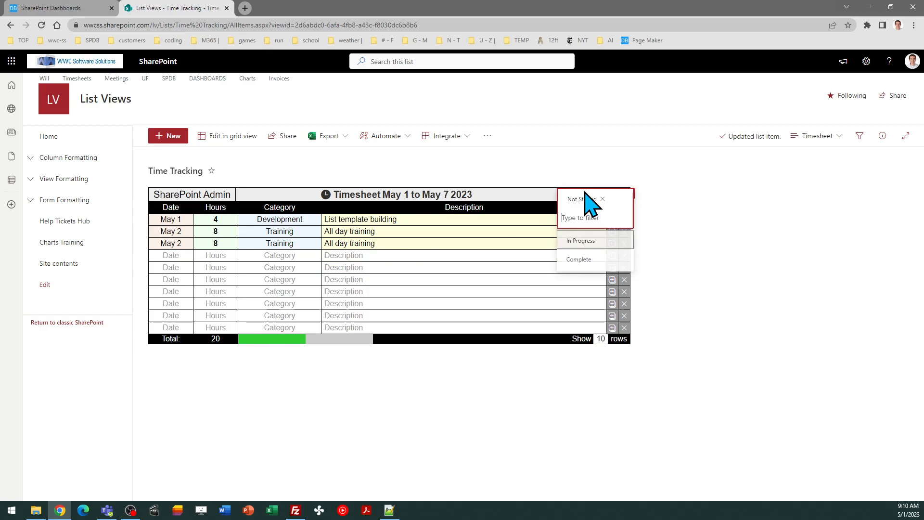
left_click(579, 241)
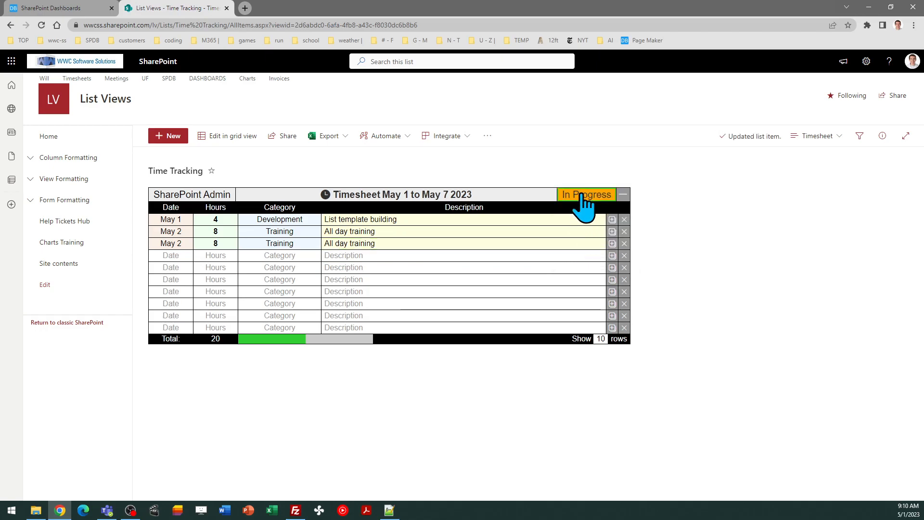
left_click(586, 194)
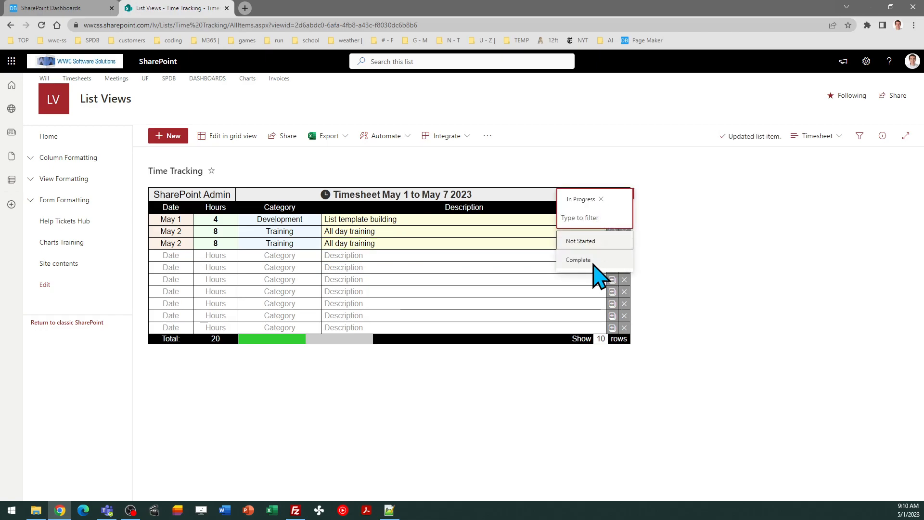
left_click(577, 260)
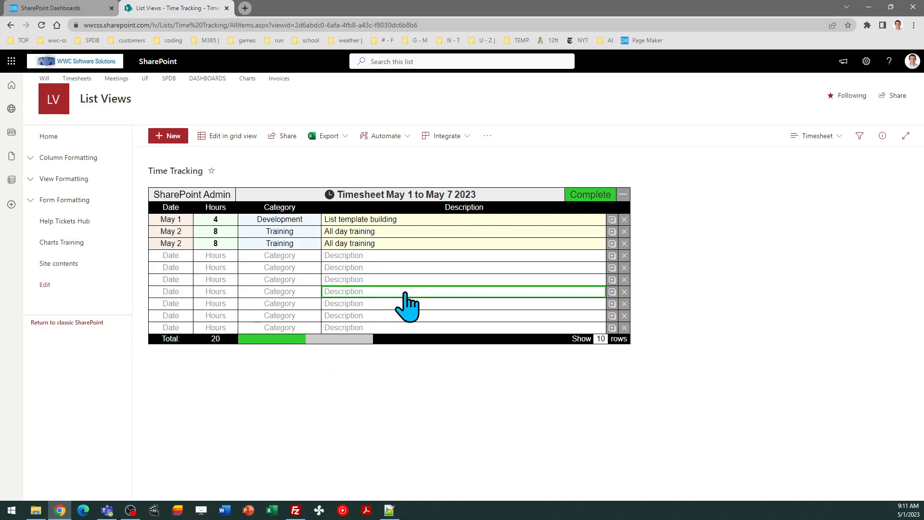
mouse_move(472, 316)
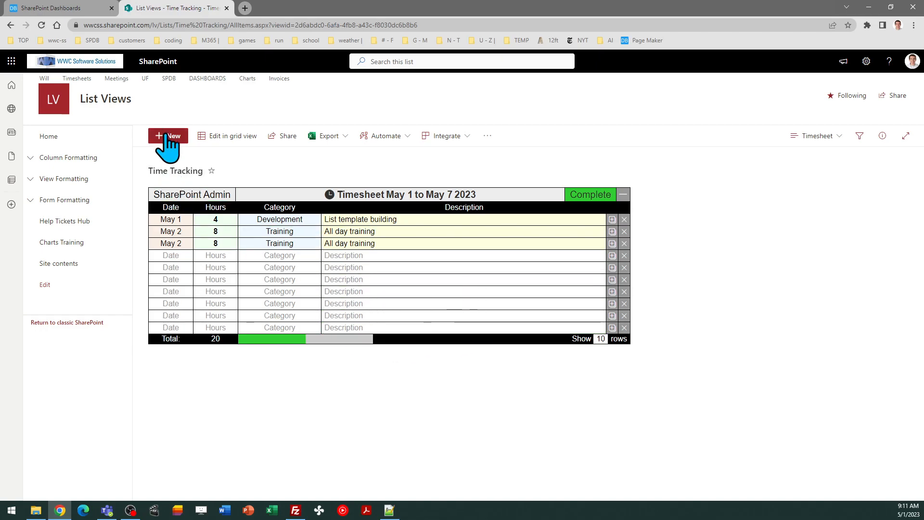
Create a new timesheet from 4/30/2023 to 5/6/2023, save it, and collapse the May 1–7 timesheet
left_click(168, 136)
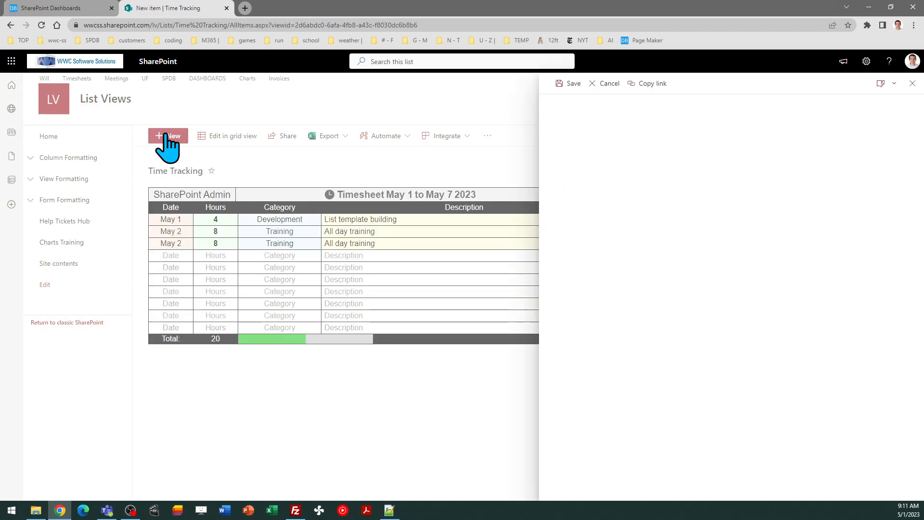
left_click(167, 135)
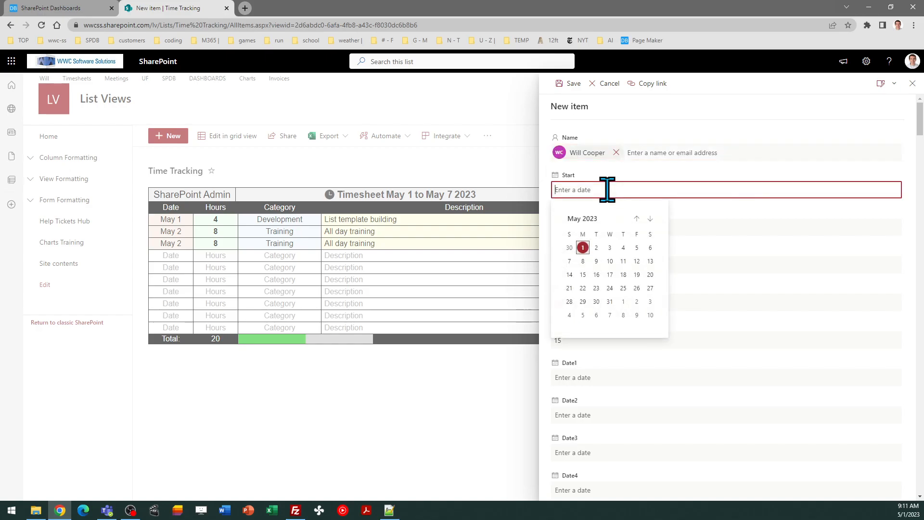
left_click(569, 247)
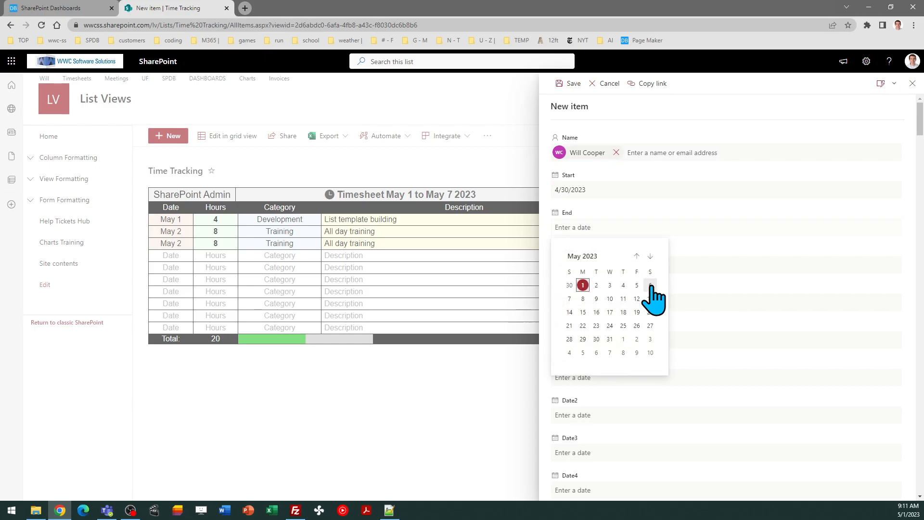
left_click(649, 284)
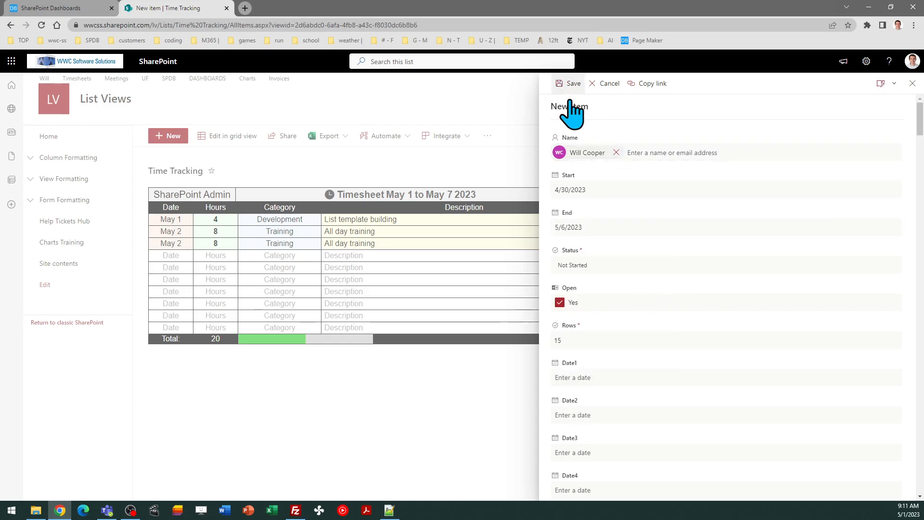
left_click(568, 83)
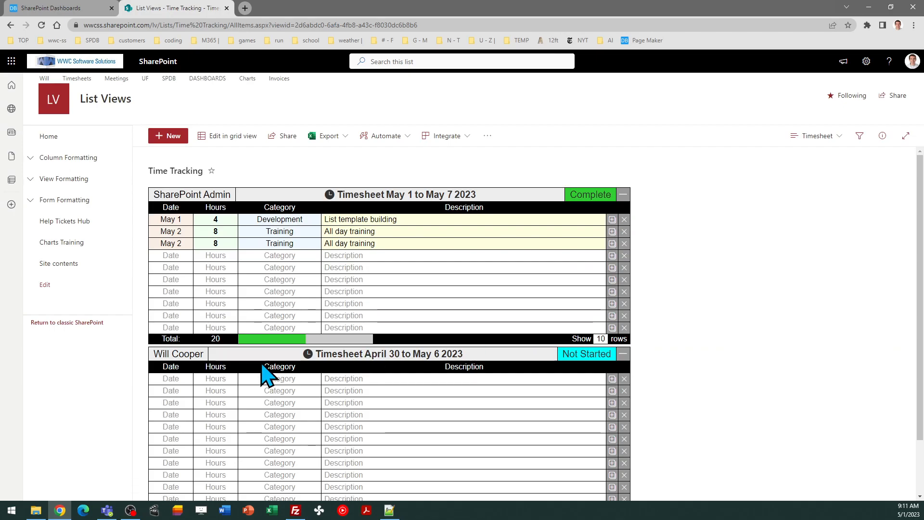
left_click(622, 353)
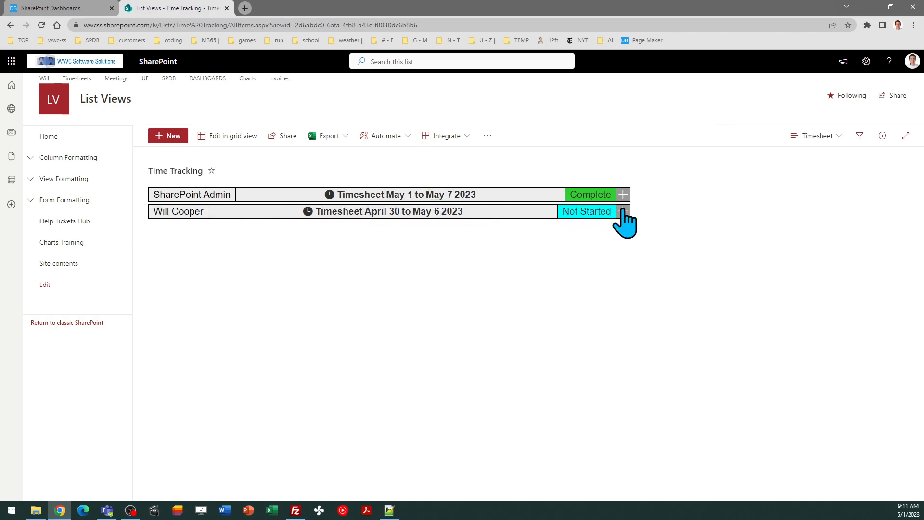
Expand the April 30–May 6 and May 1–May 7 timesheet headers
left_click(624, 210)
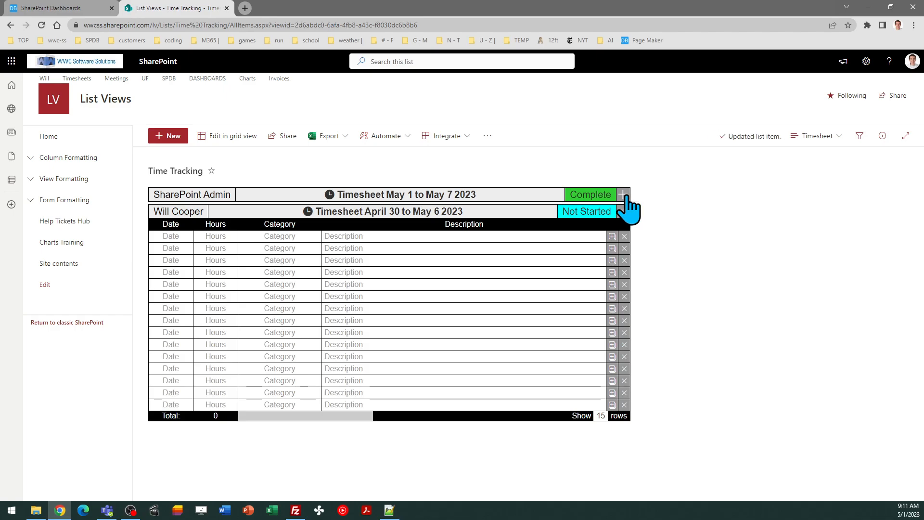
left_click(624, 194)
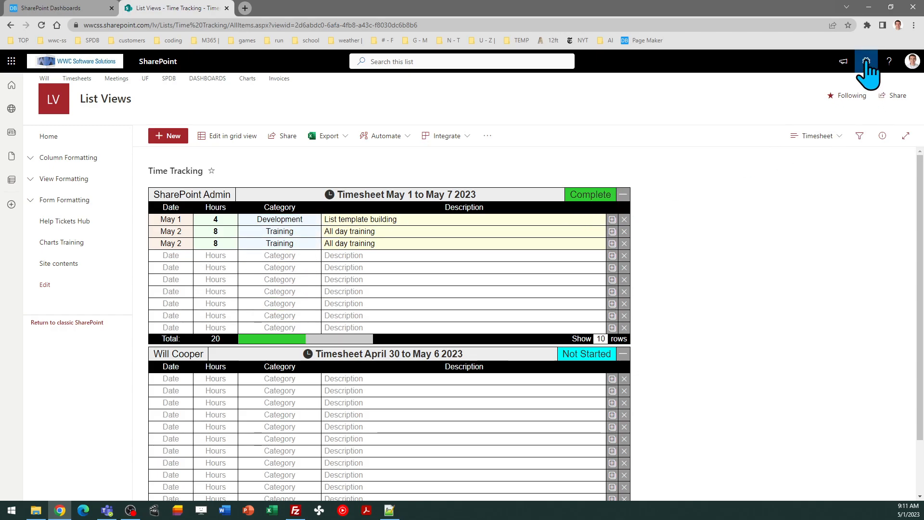
Go to List Settings for Time Tracking and select the Category1 column in the Columns section
left_click(865, 61)
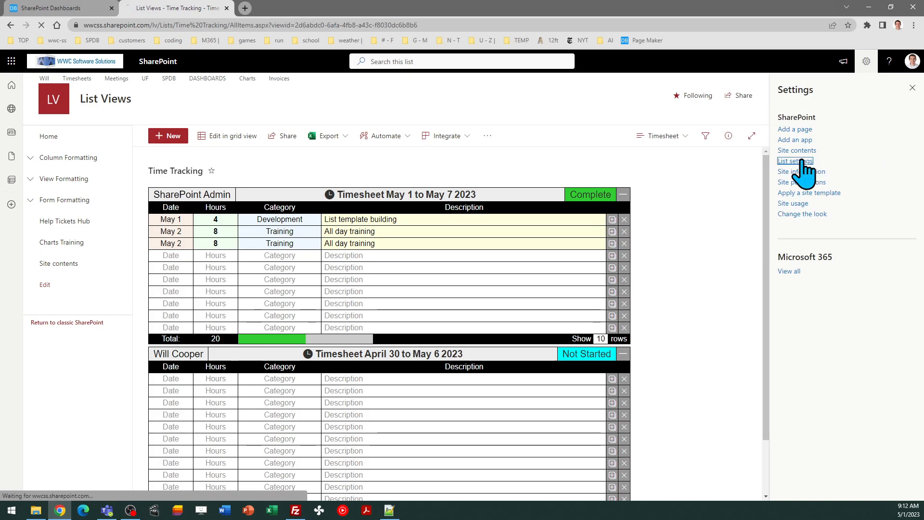
left_click(796, 160)
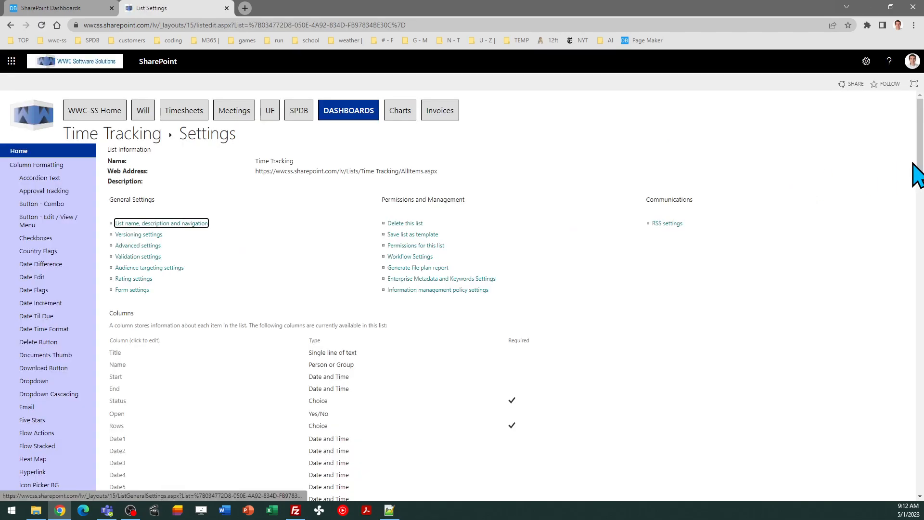
scroll("down", 3)
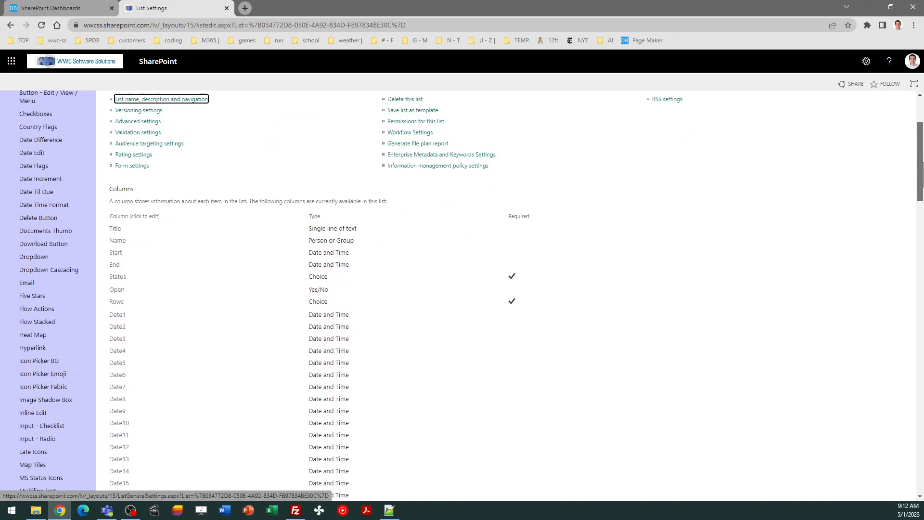
scroll("down", 3)
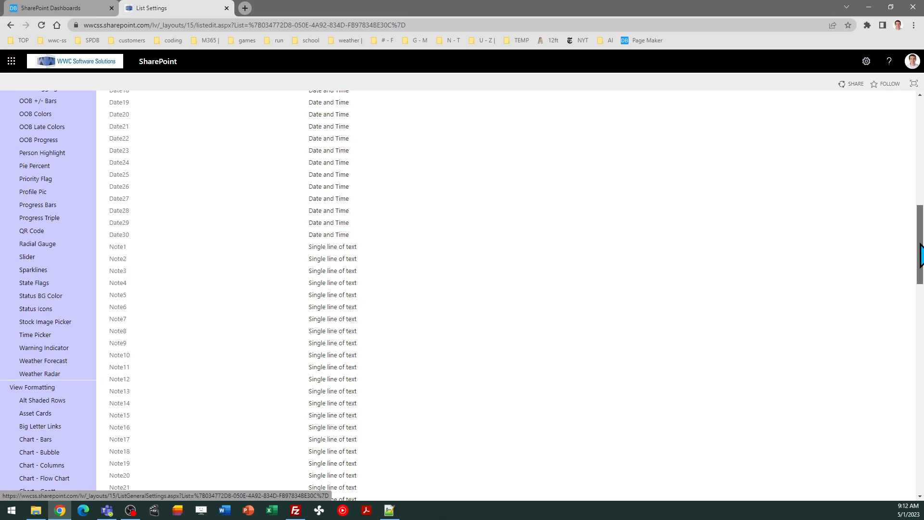
scroll("down", 3)
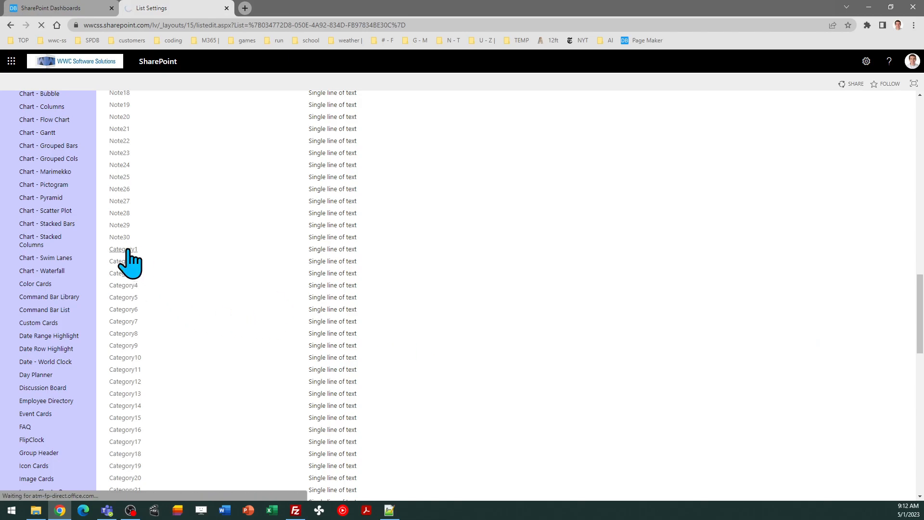
left_click(124, 248)
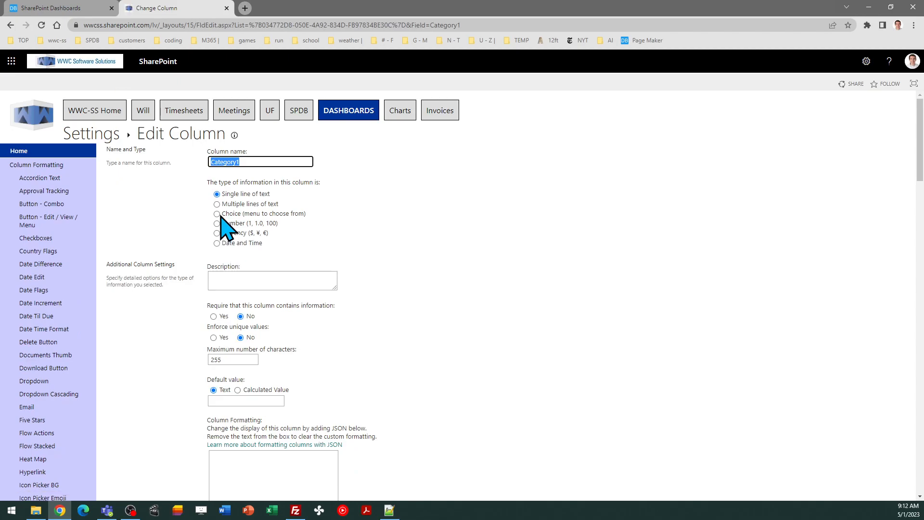
mouse_move(216, 214)
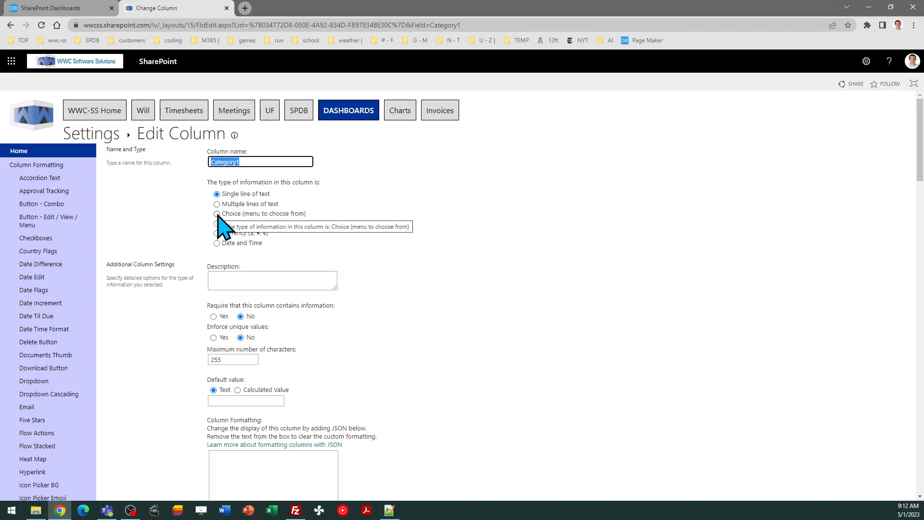
Try Category1 as a Choice column with apples, bananas, cherries, then cancel without saving
left_click(217, 213)
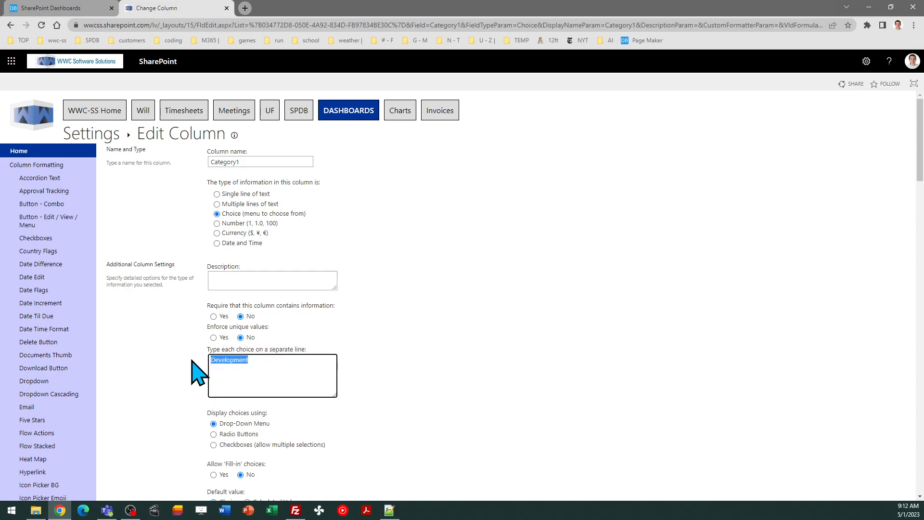
type("apples")
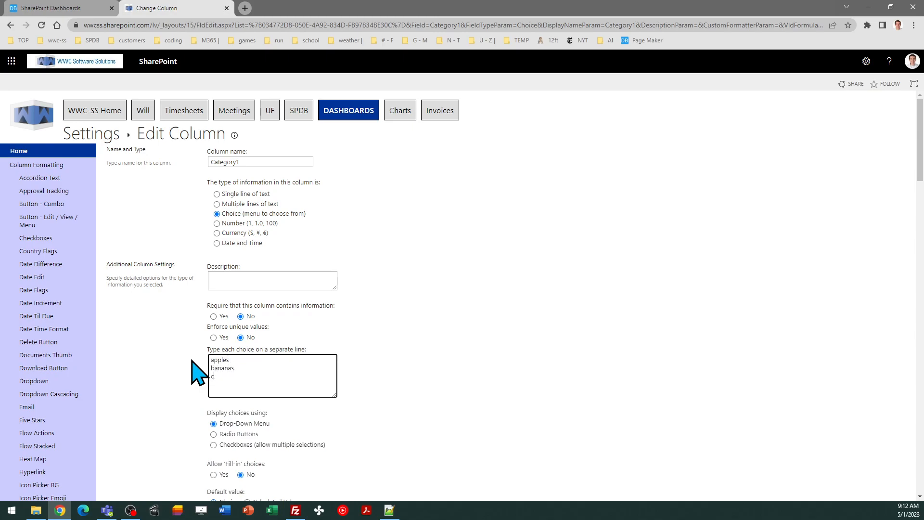
type("cherries")
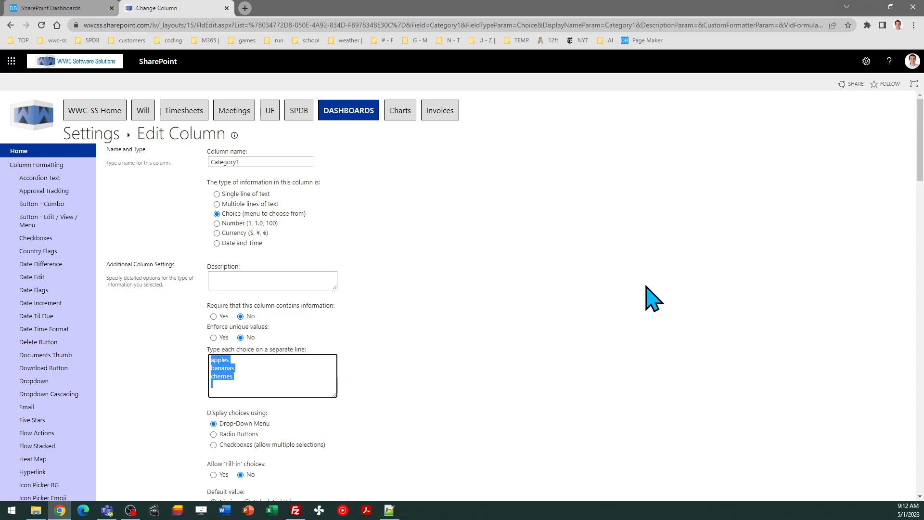
scroll("down", 3)
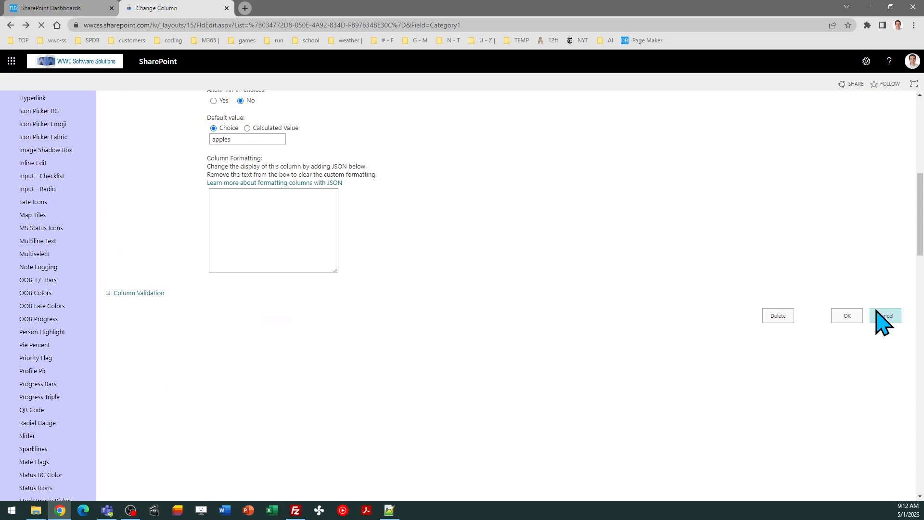
left_click(884, 316)
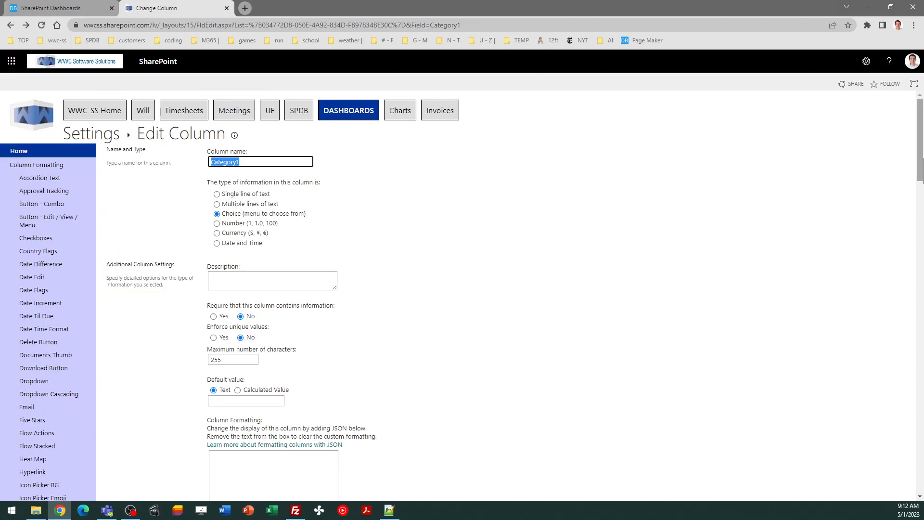
scroll("down", 3)
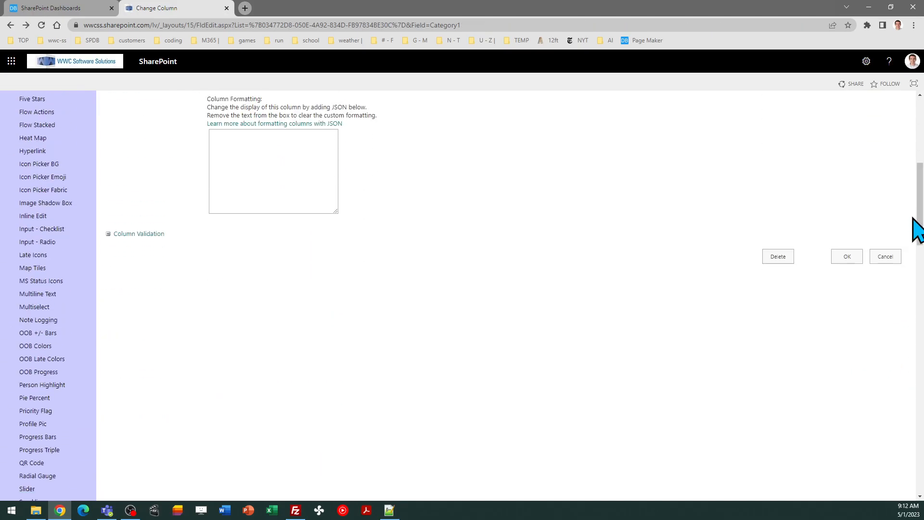
left_click(883, 256)
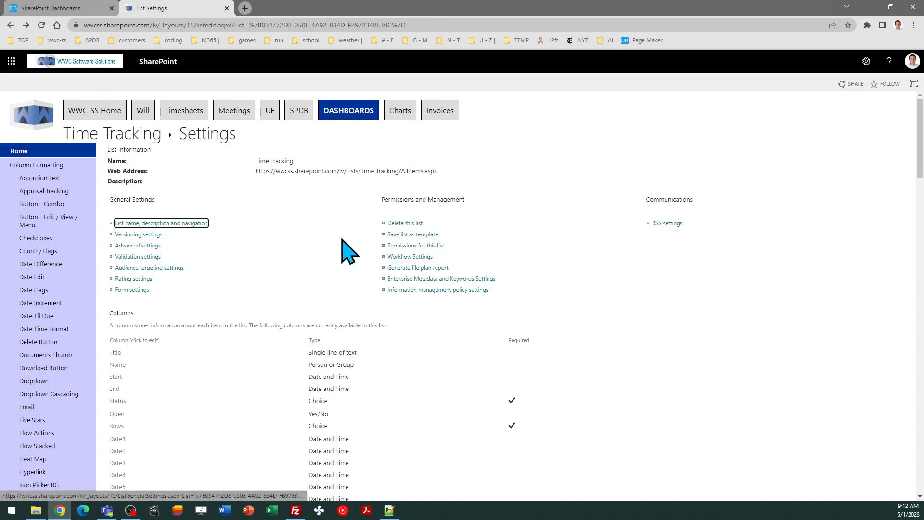
mouse_move(111, 134)
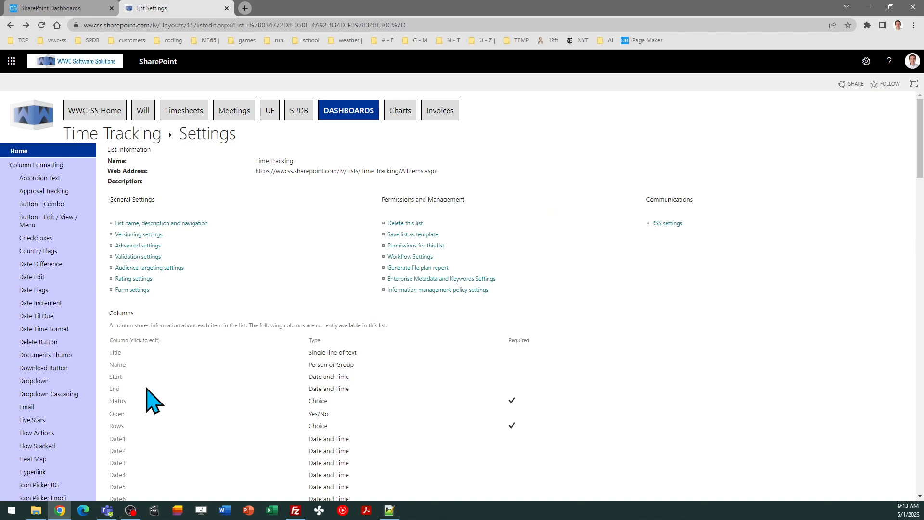
Return to the Time Tracking All Items view, then switch to the Dashboard Maker Pro template tab
left_click(116, 400)
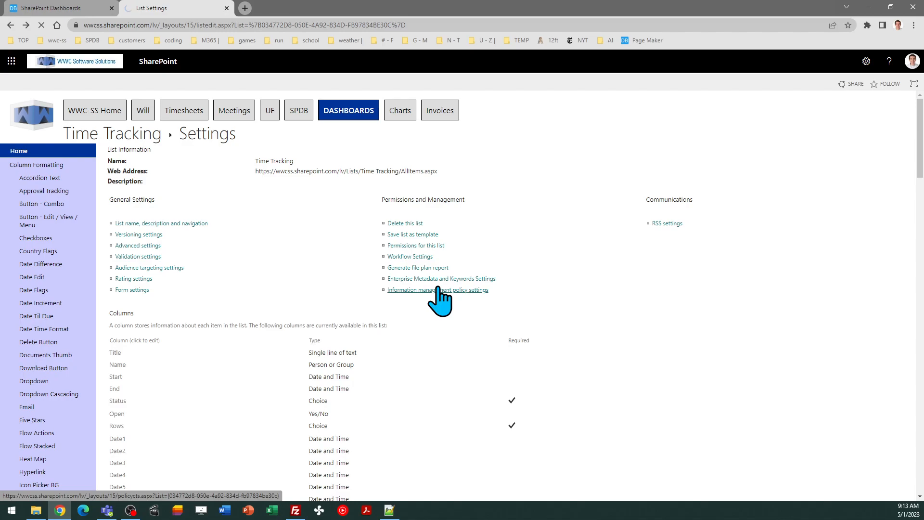
left_click(117, 400)
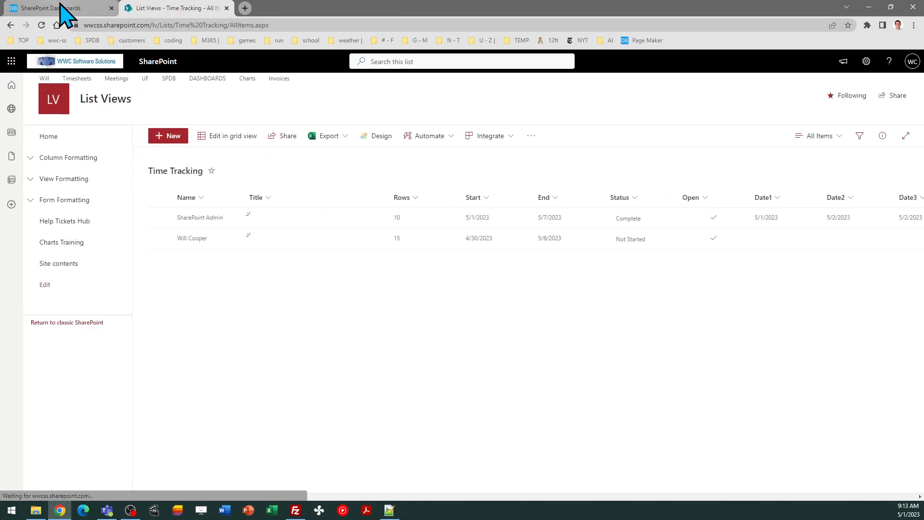
left_click(53, 8)
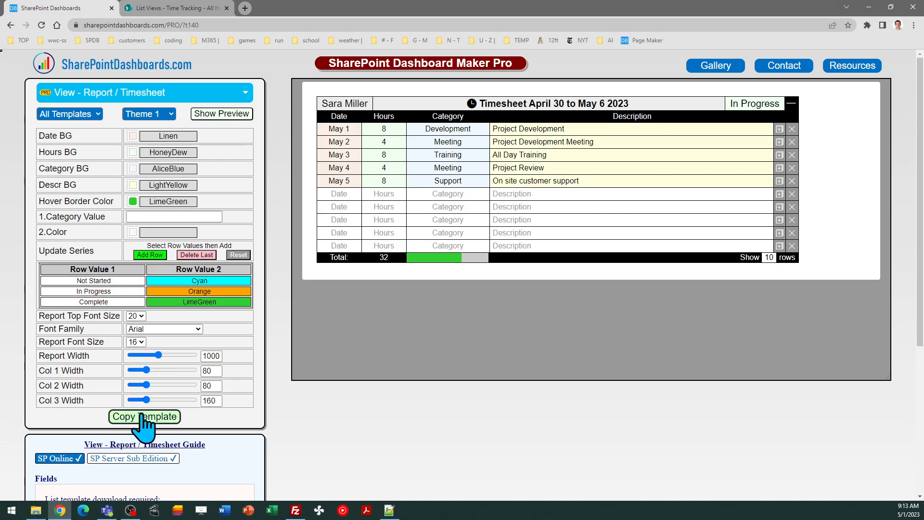
mouse_move(247, 406)
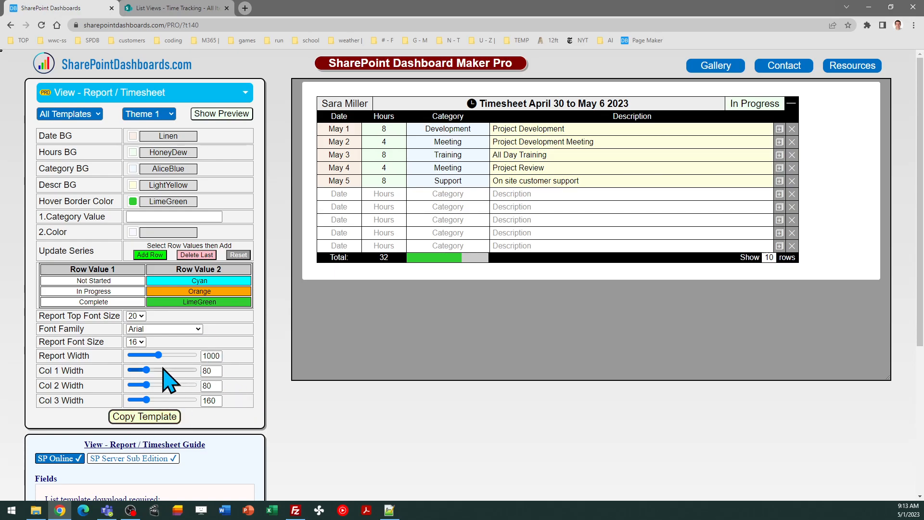
Set the timesheet report width to 1149 and the first two column widths to 70 each
left_click_drag(146, 355, 171, 355)
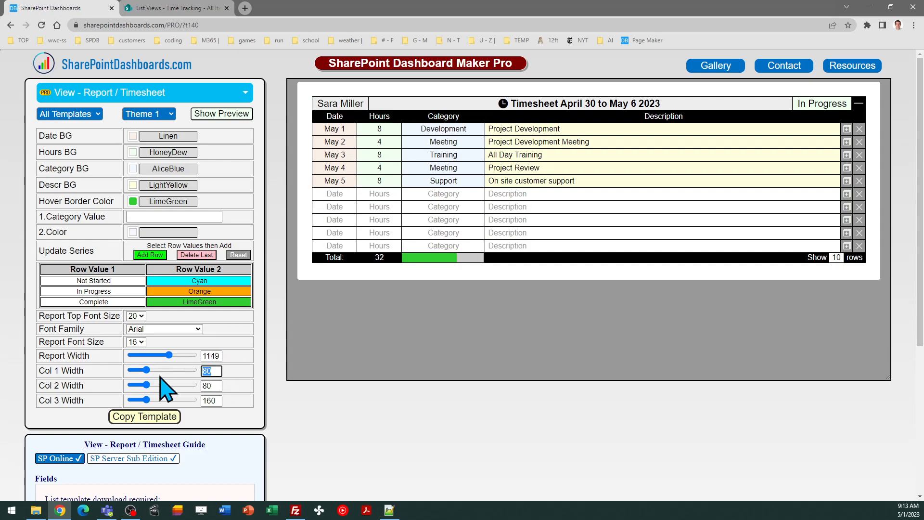
left_click_drag(155, 370, 144, 370)
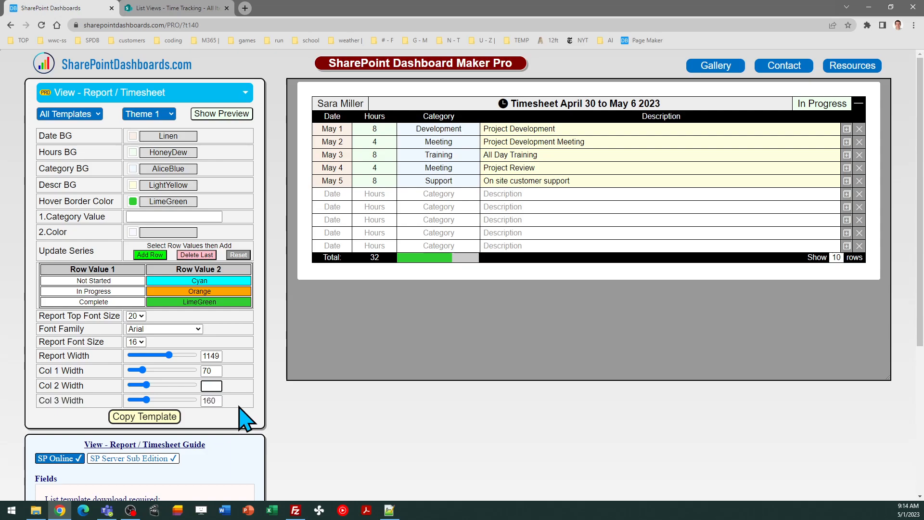
left_click_drag(141, 384, 161, 384)
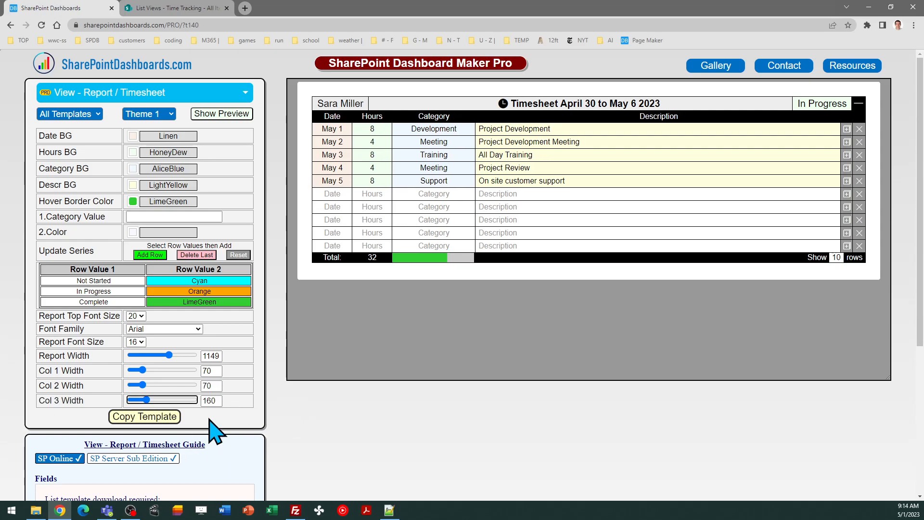
mouse_move(244, 407)
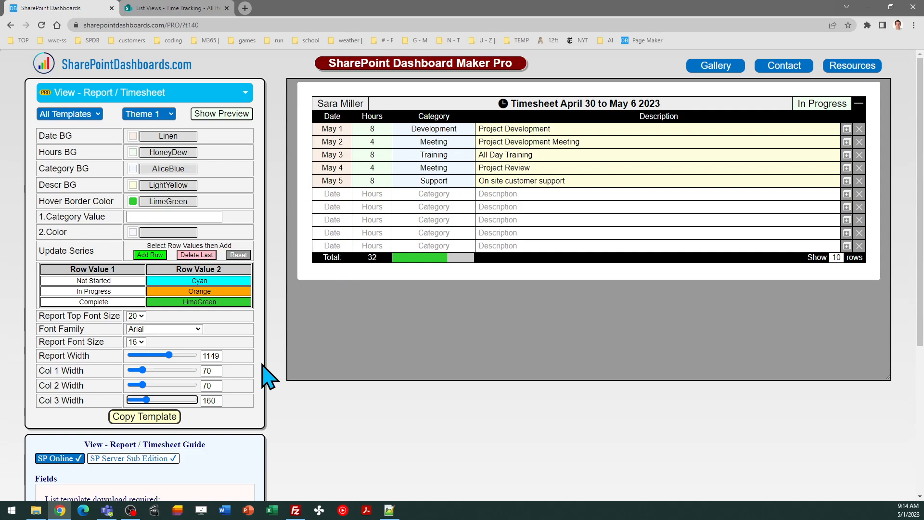
mouse_move(305, 312)
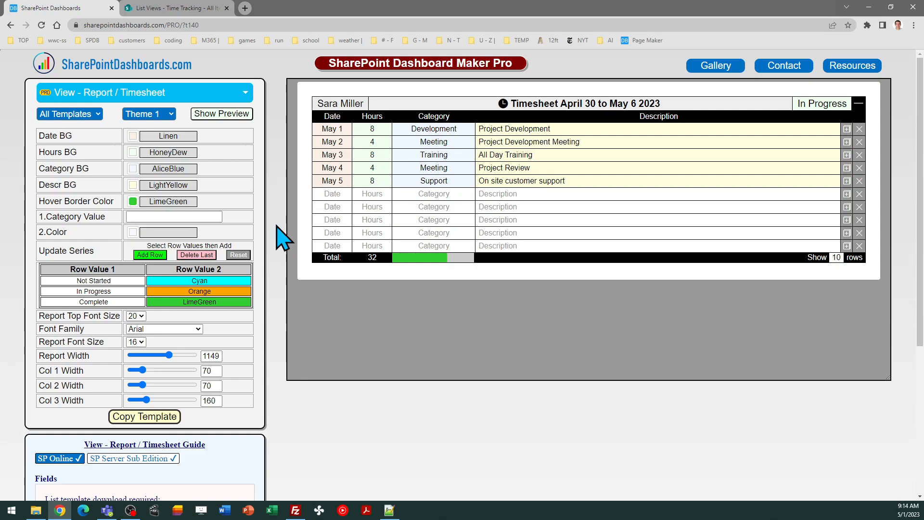
mouse_move(206, 83)
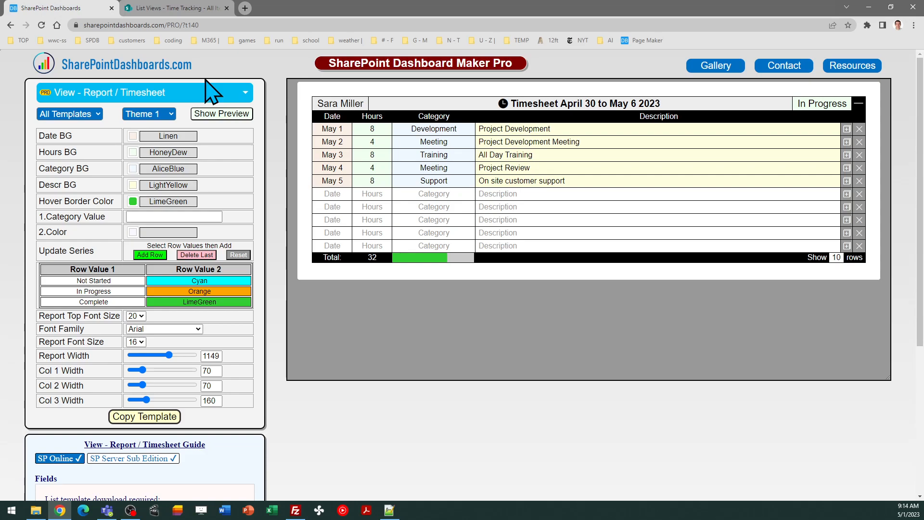
mouse_move(305, 124)
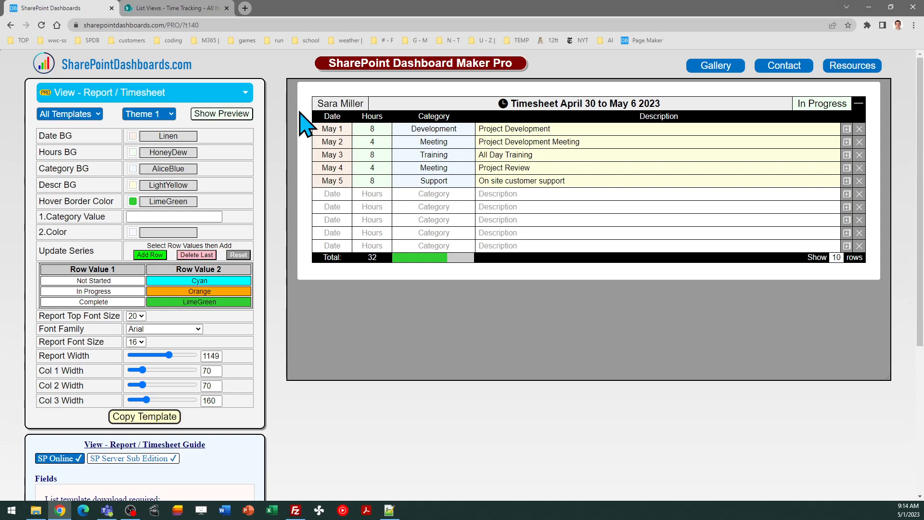
mouse_move(297, 247)
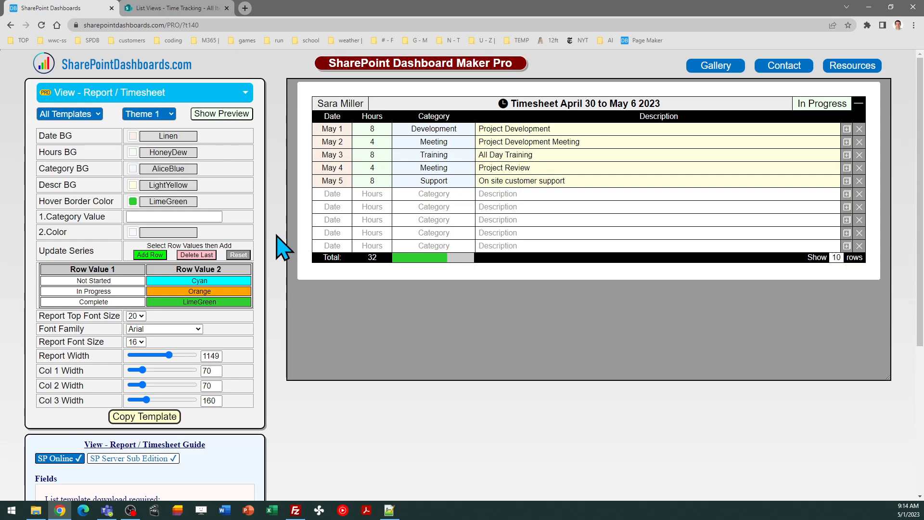
mouse_move(274, 259)
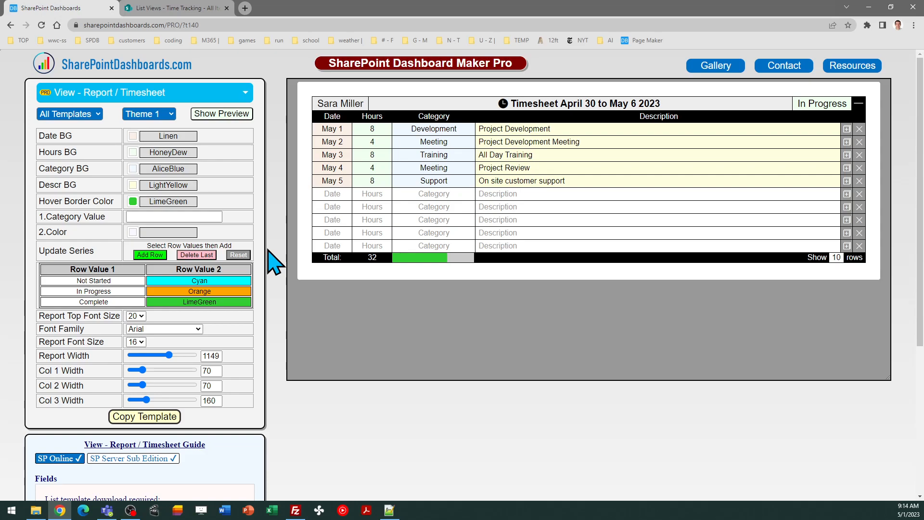
mouse_move(252, 65)
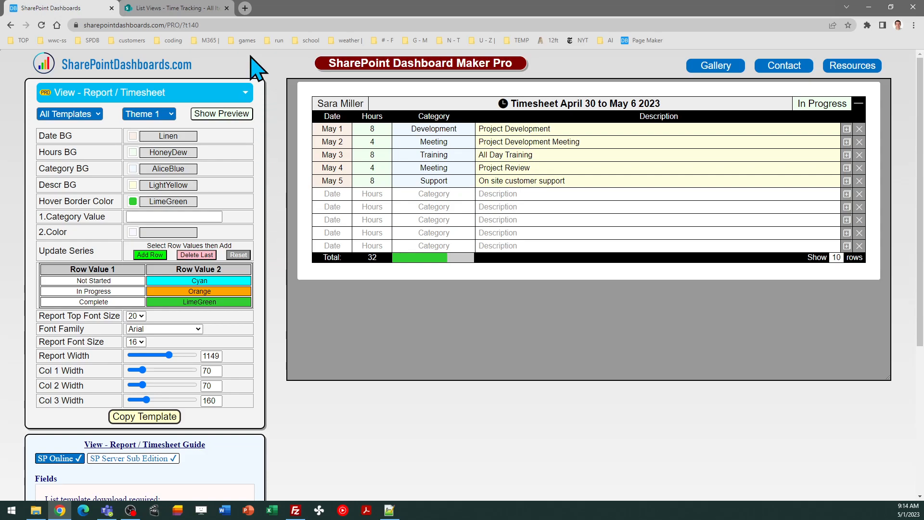
mouse_move(124, 77)
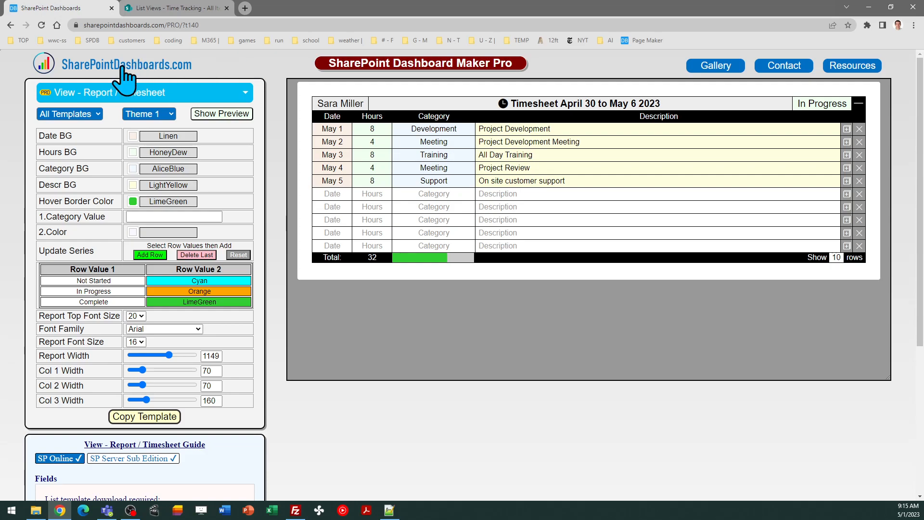